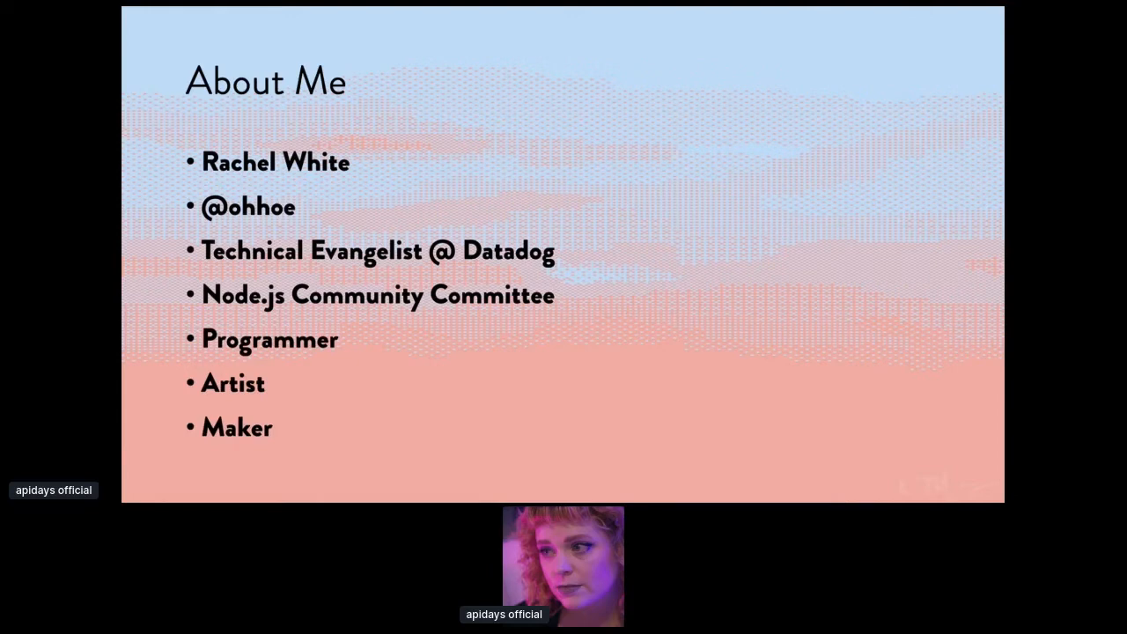
Advance from the About Me slide to the magicalncute project slide
key(Right)
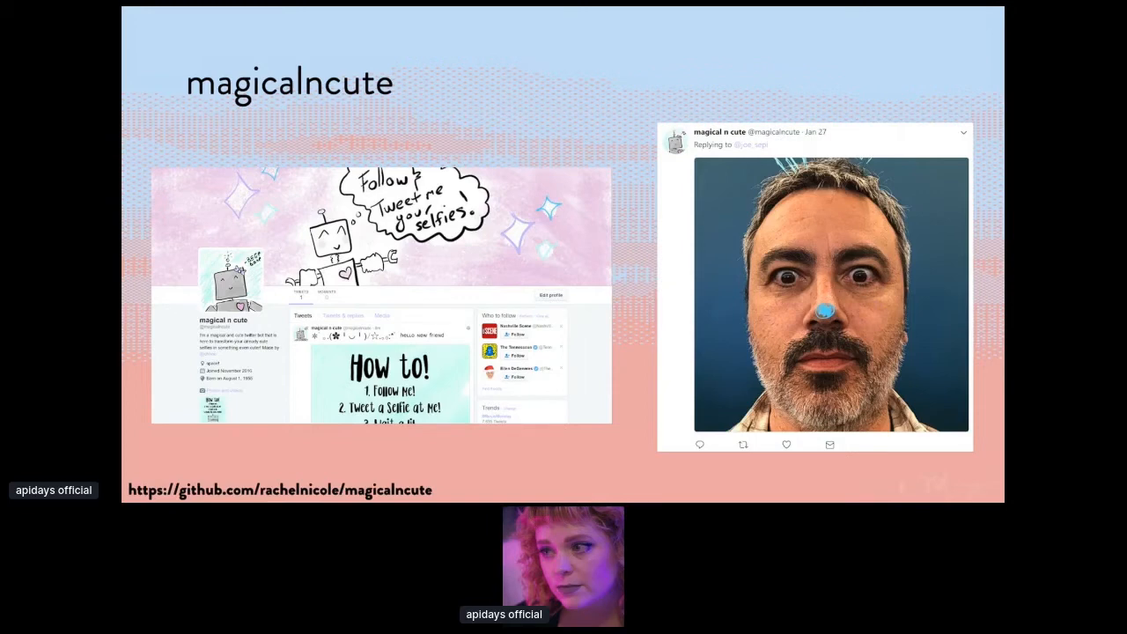
Advance to the Tiny Gallery slide describing the pixel art gallery's goals
key(Right)
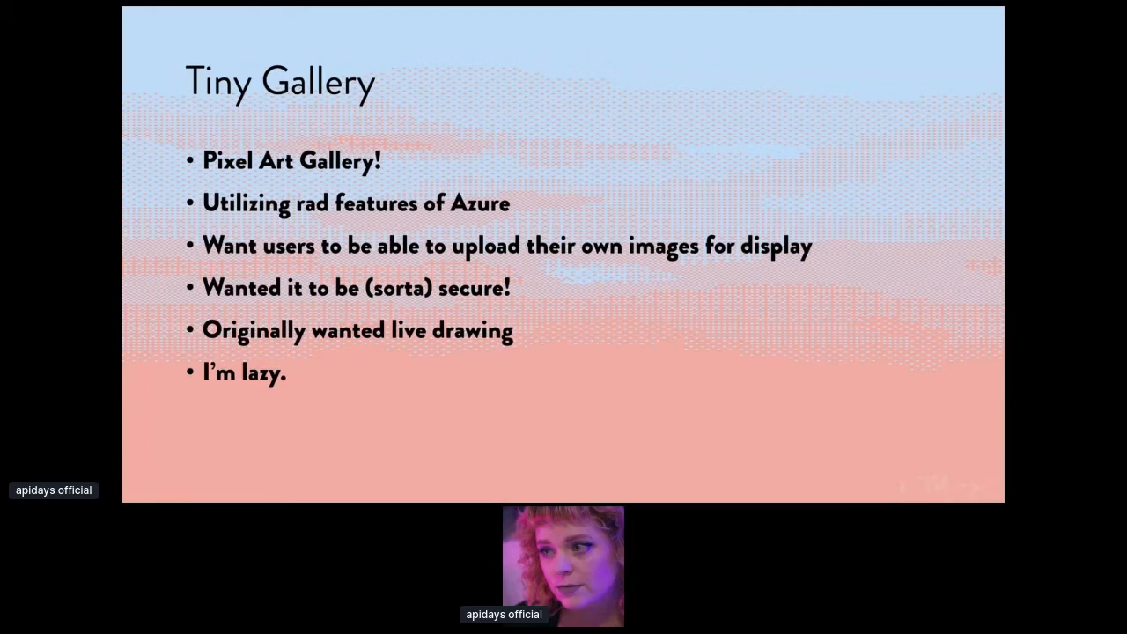
Advance to The Hardware! slide covering Raspberry Pi, LED matrix and PiBakery
key(right)
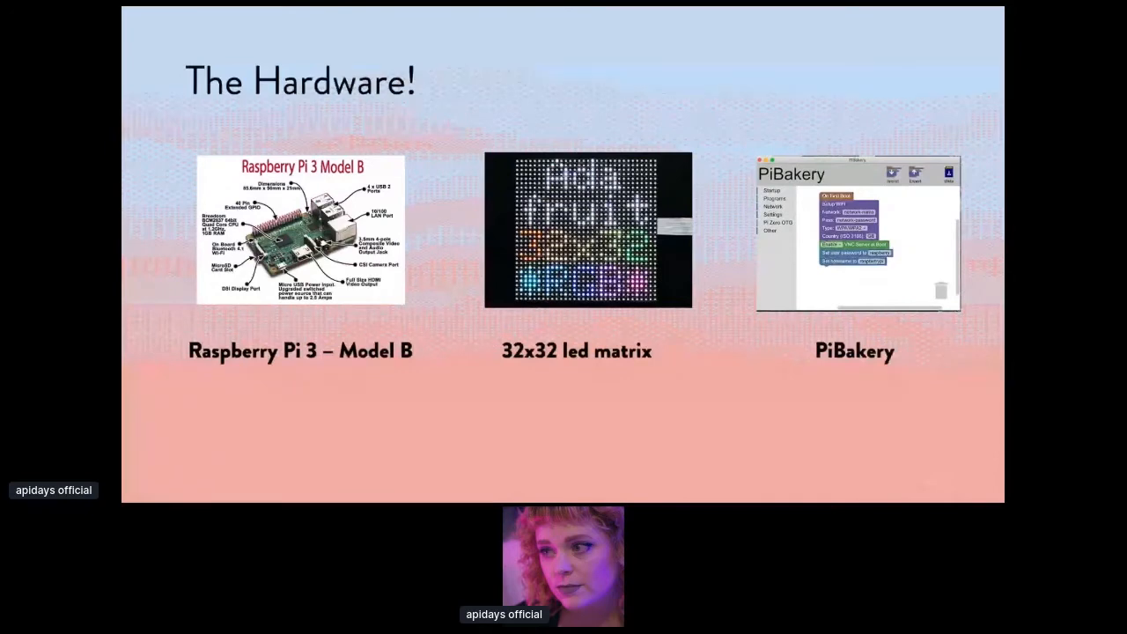
key(Right)
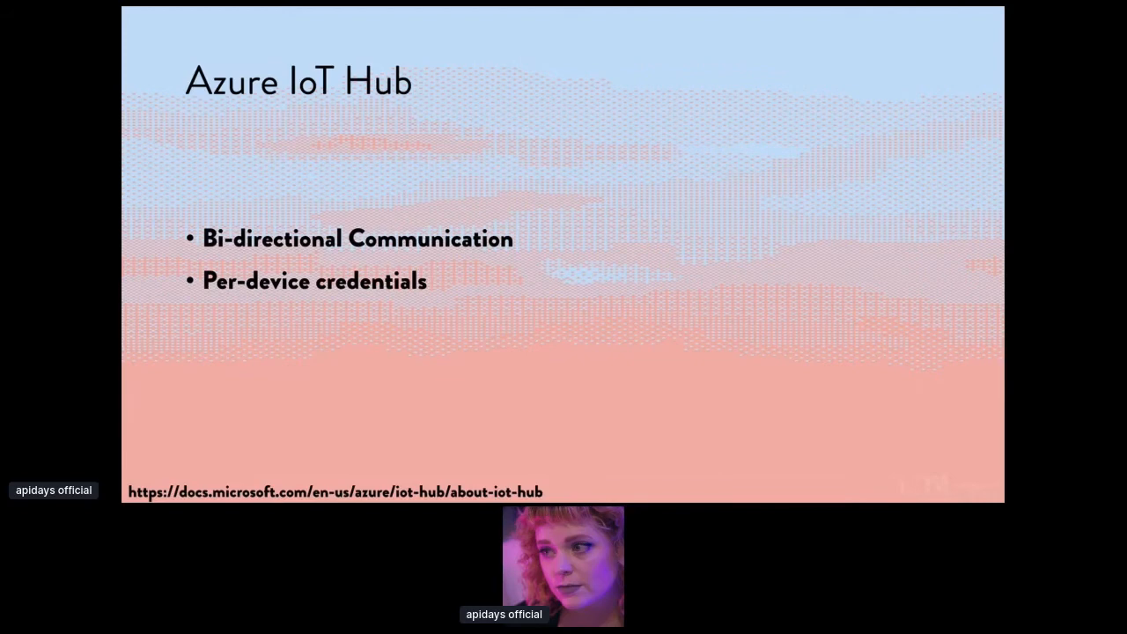
key(Right)
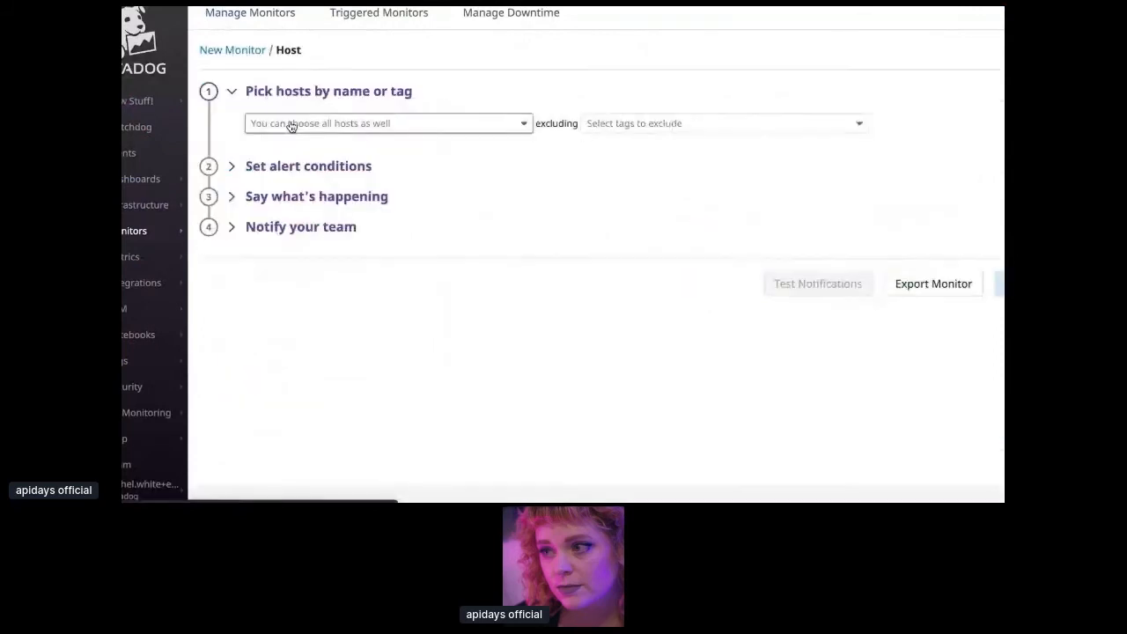
mouse_move(377, 123)
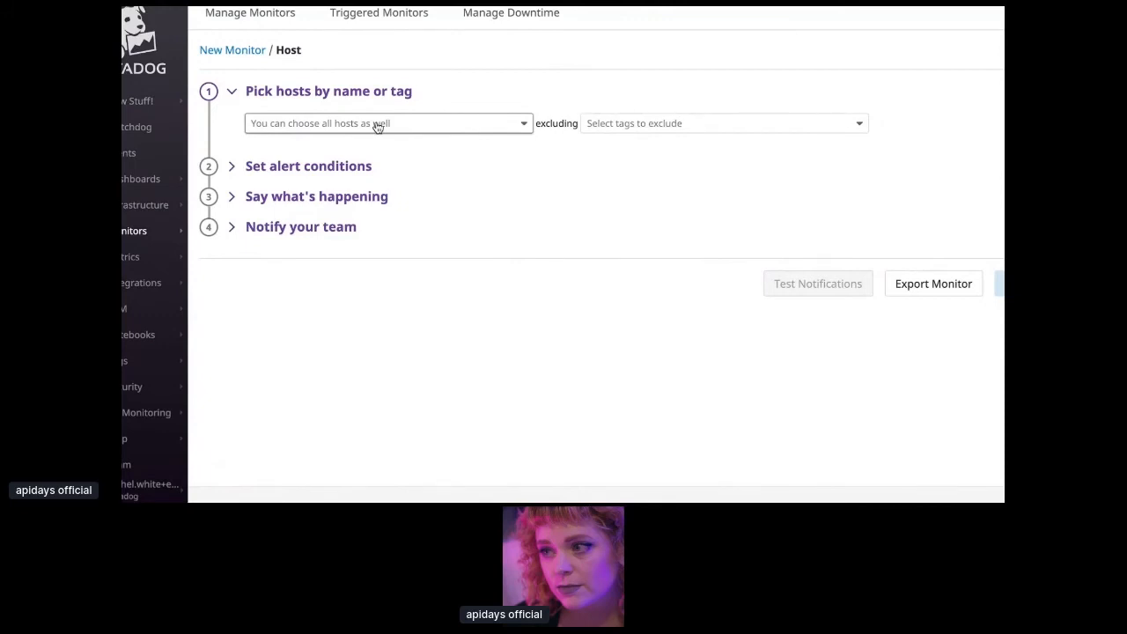
Target host:raspberrypi and alert when its data is missing over 10 minutes
click(383, 122)
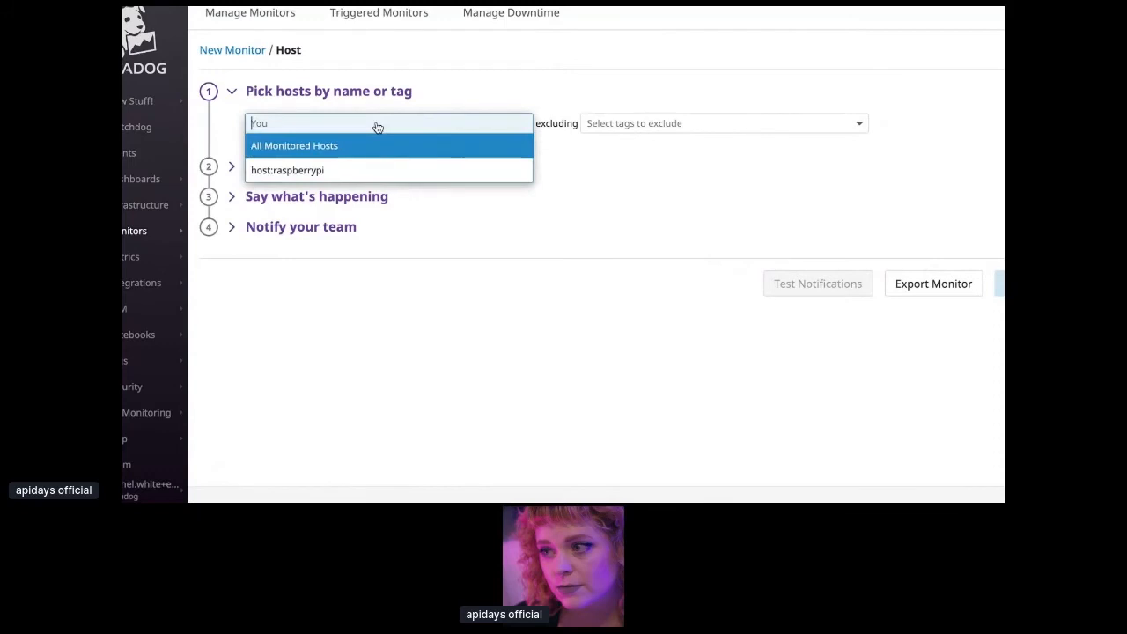
click(287, 170)
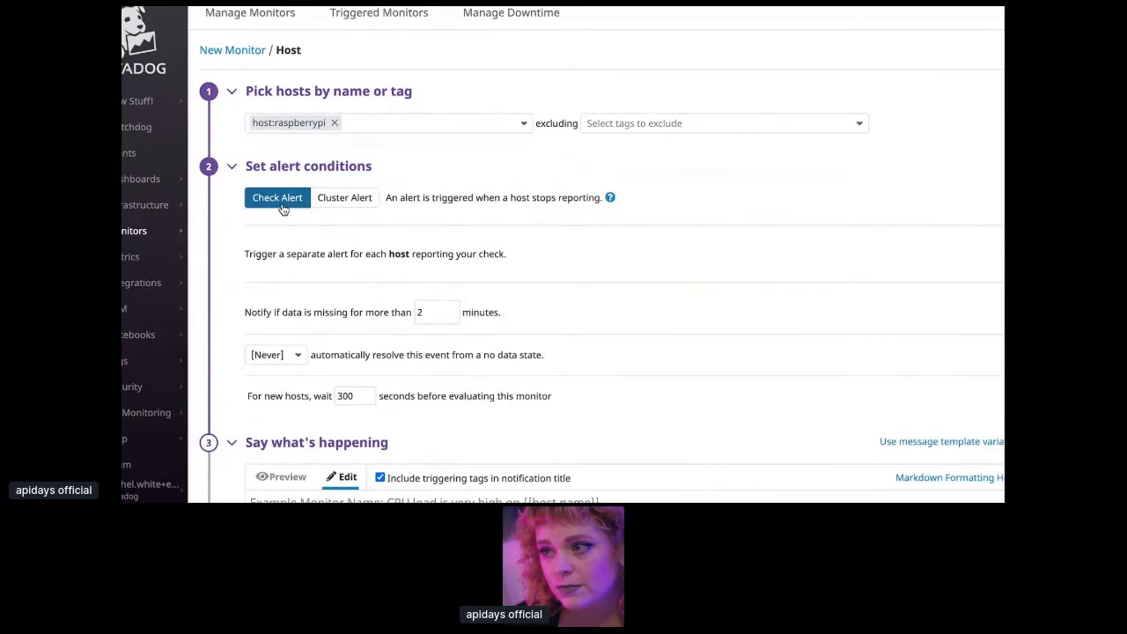
scroll(down, 3)
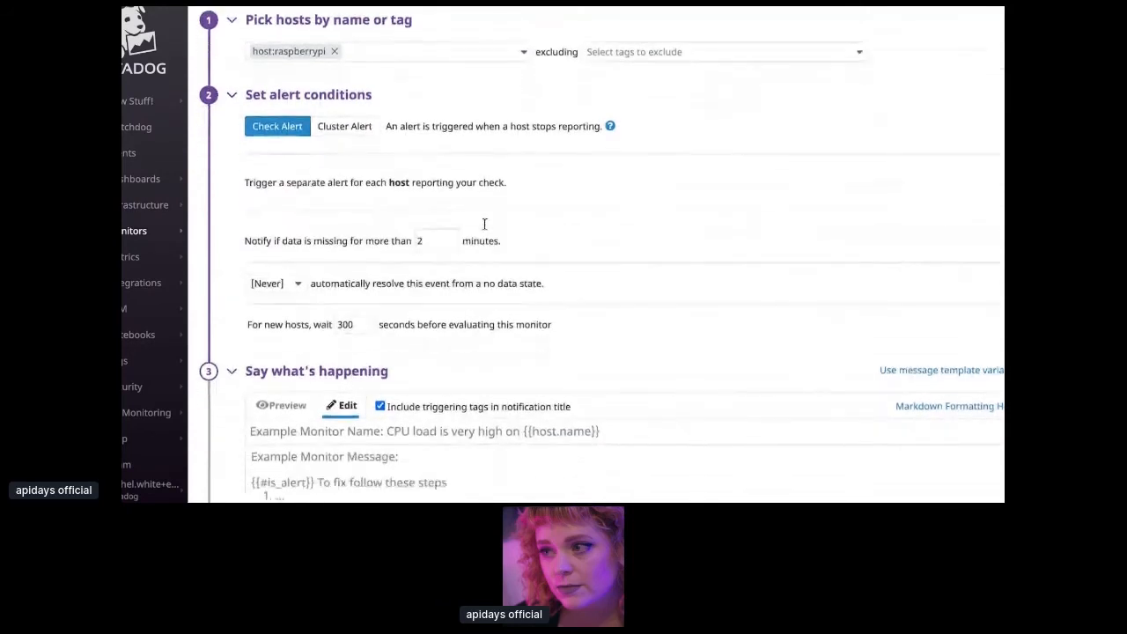
scroll(down, 3)
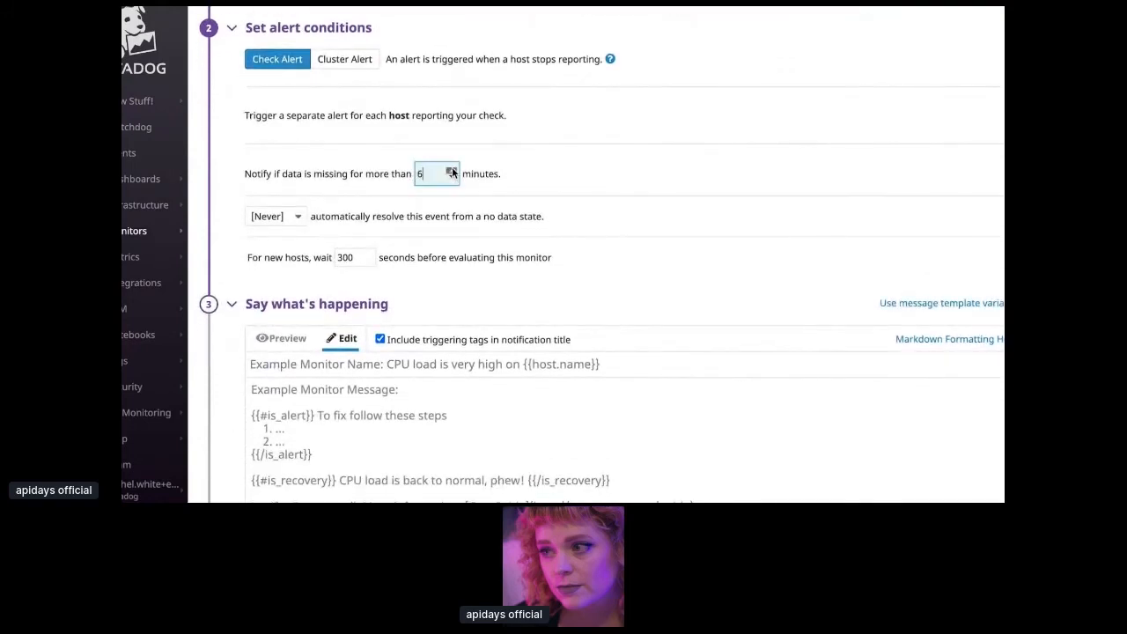
text(10)
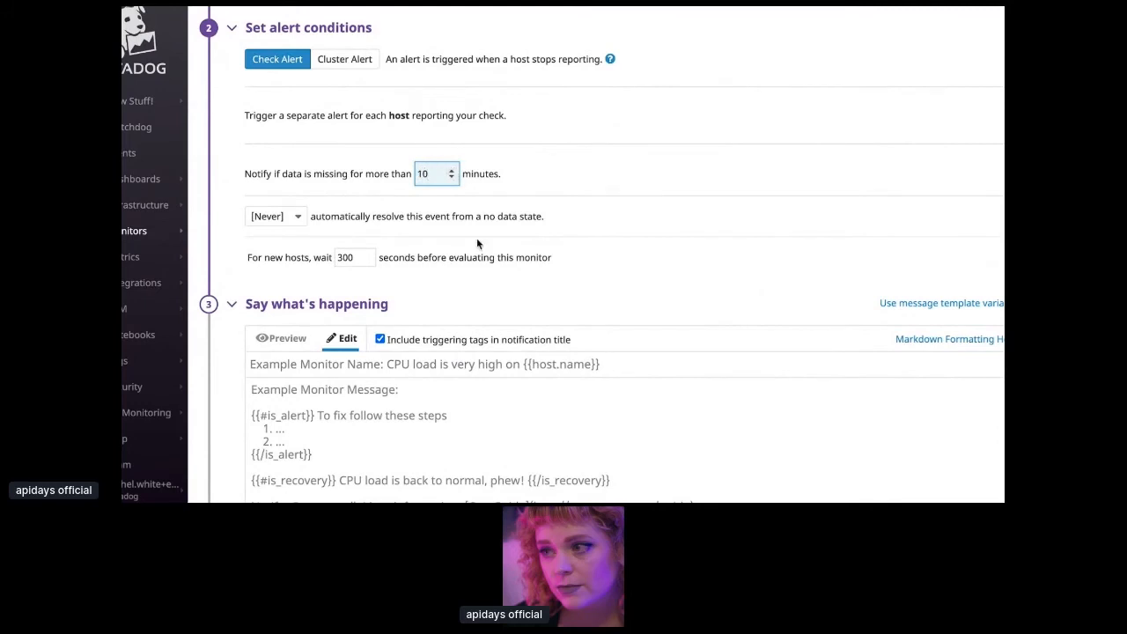
scroll(down, 3)
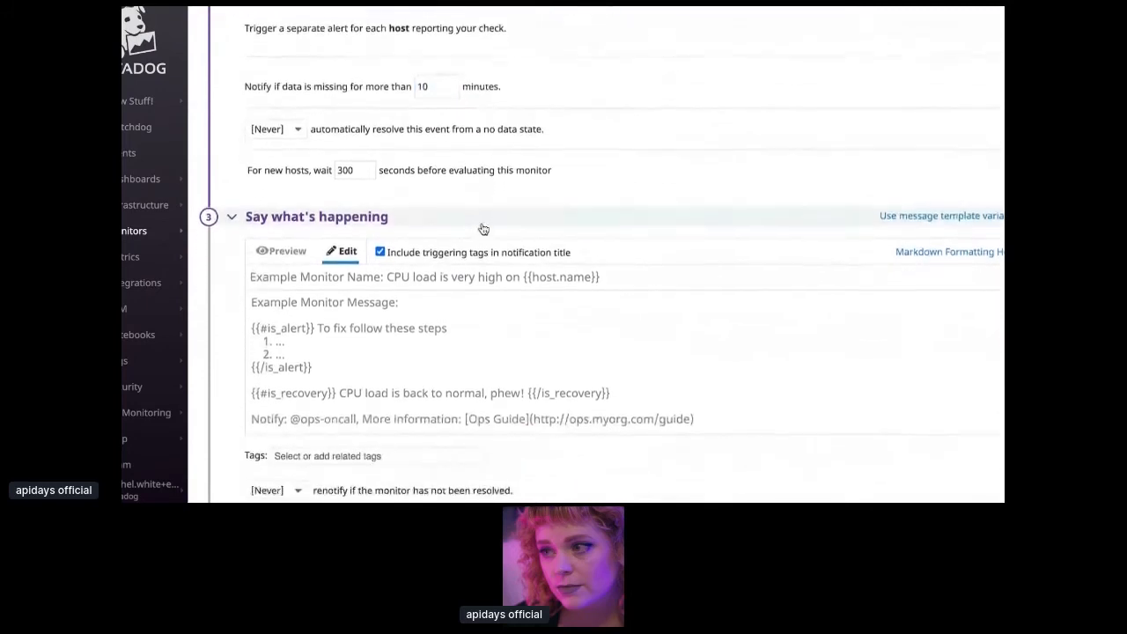
scroll(down, 3)
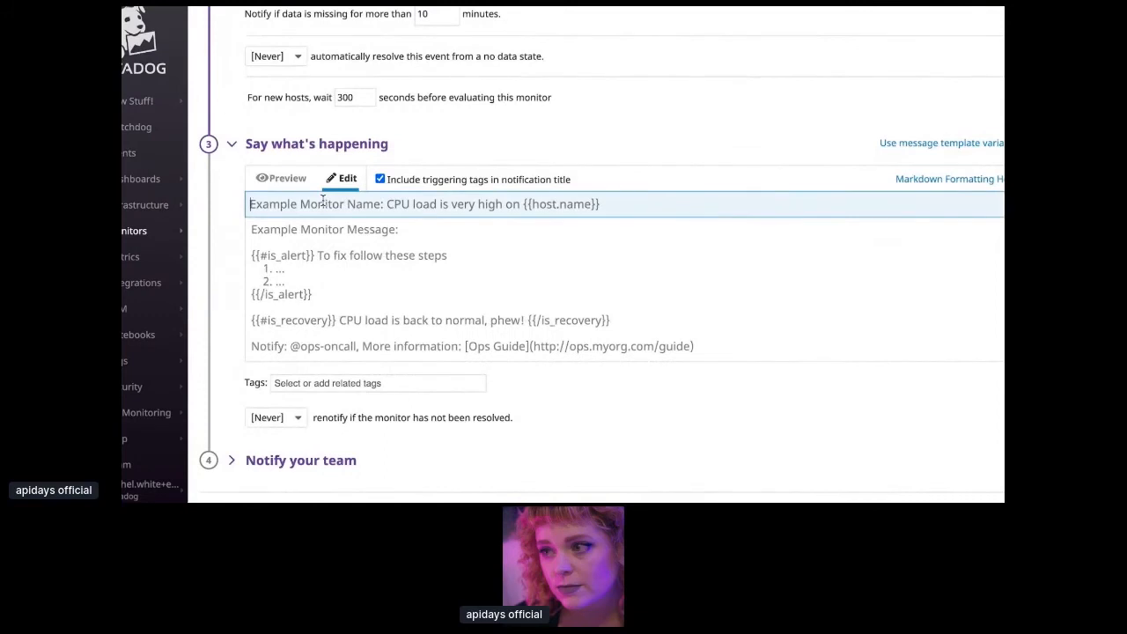
Write the alert: 'Hey Rachel! There's been no response from the raspberry pi...'
text(No response from {{)
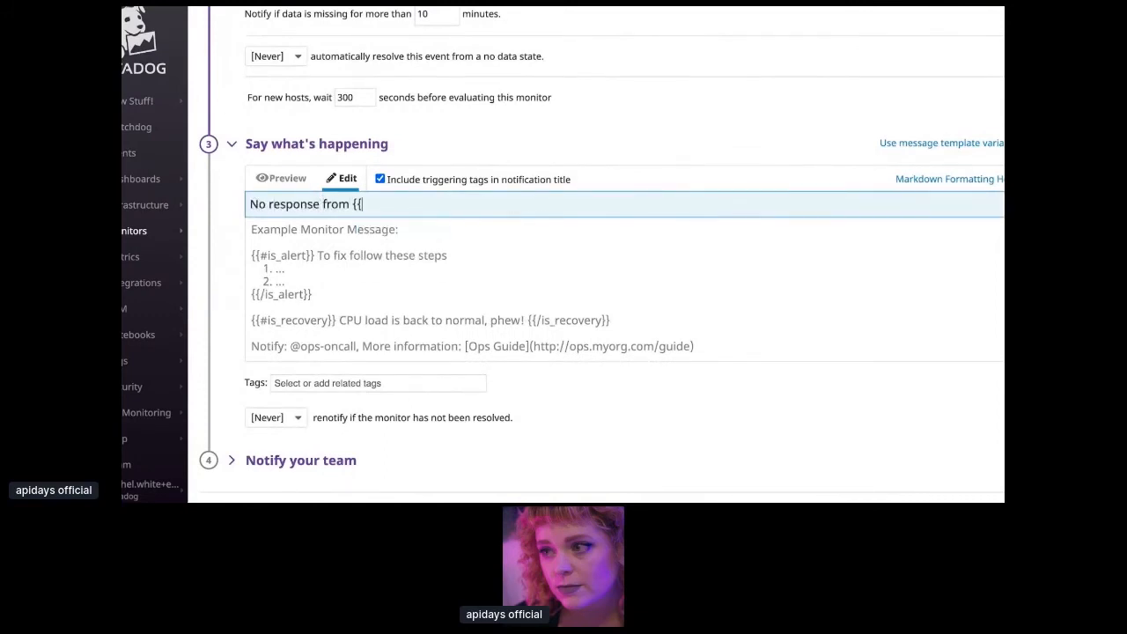
text(host.name}})
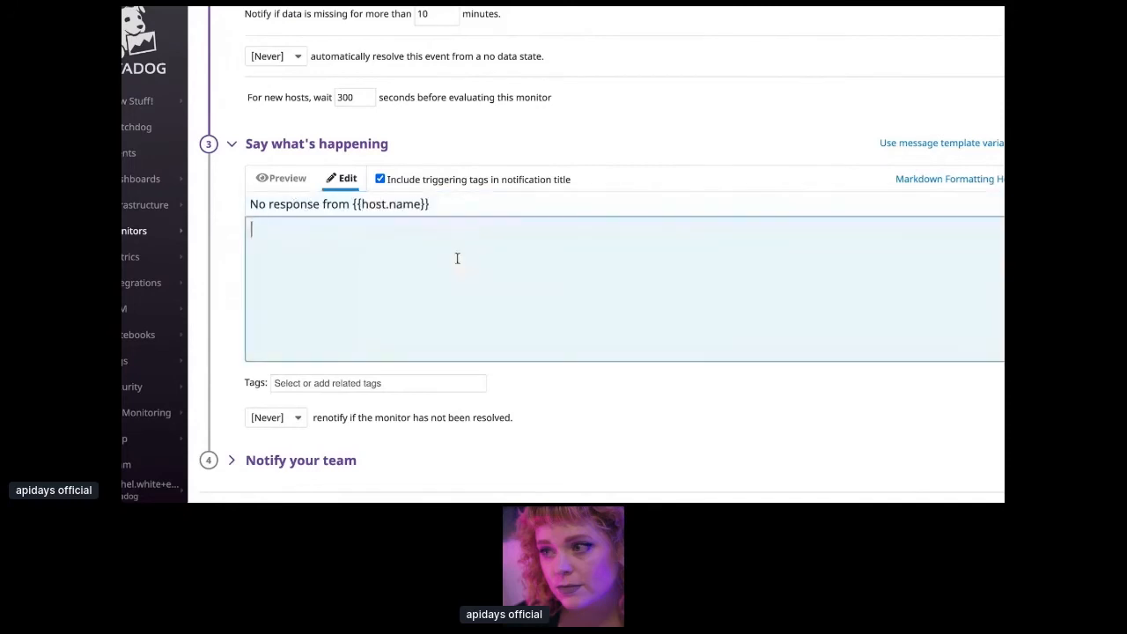
text(Hey Rachel!)
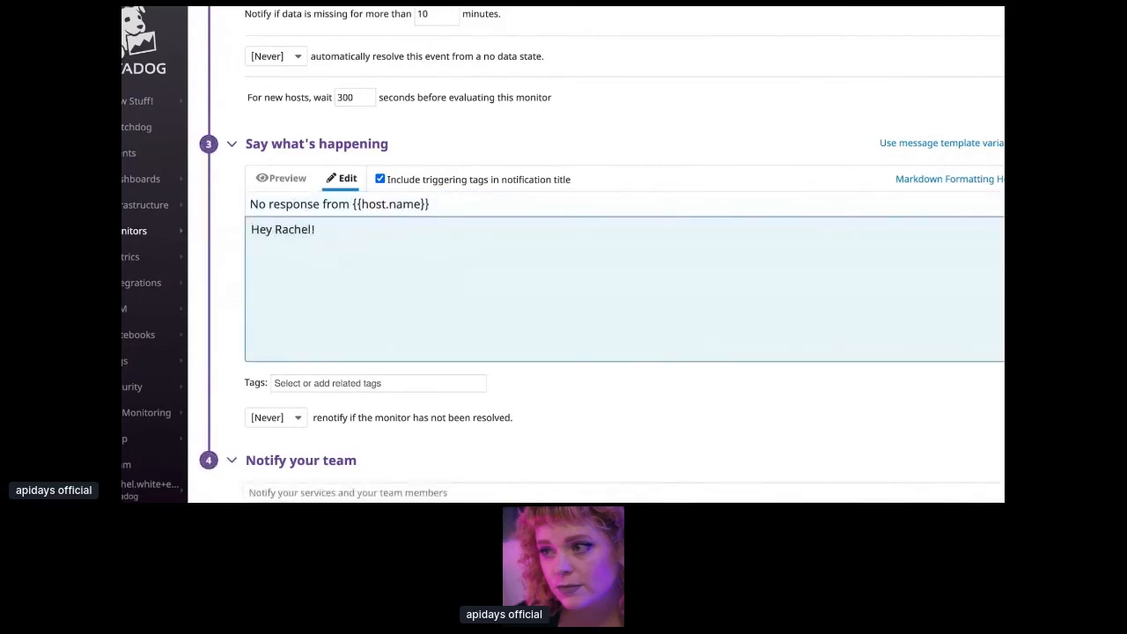
text(There)
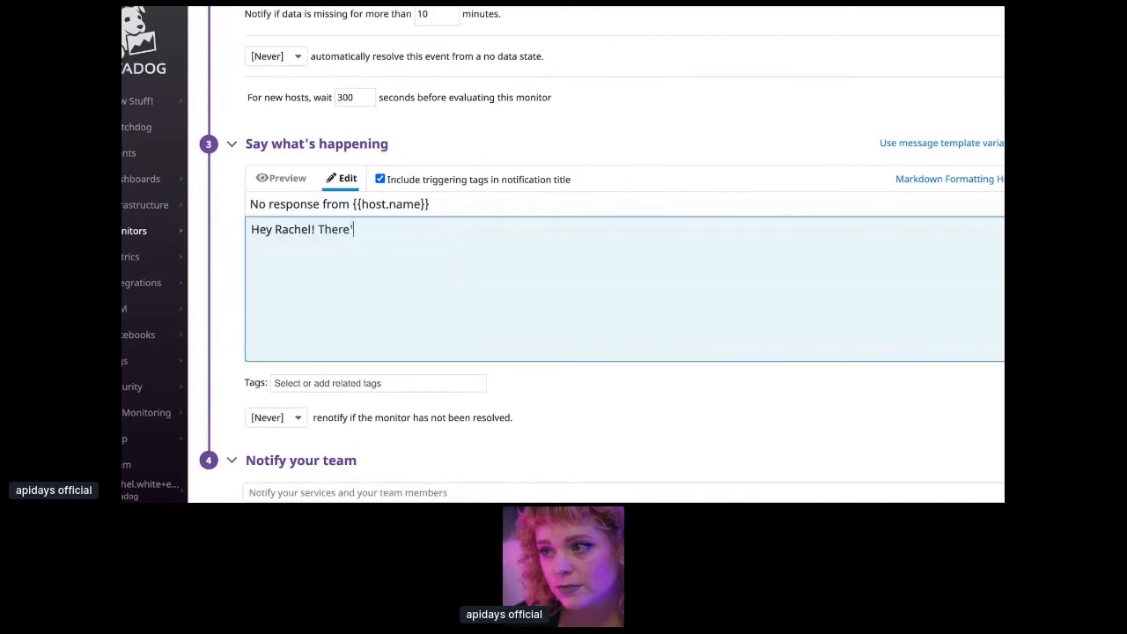
text('s been no response from)
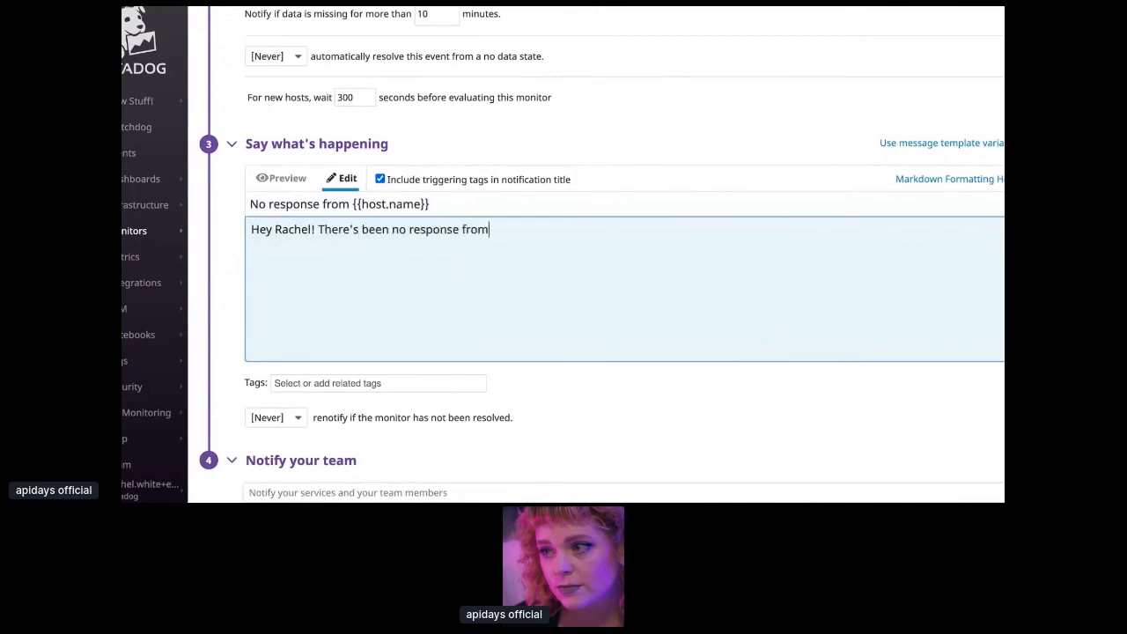
text(the rasp)
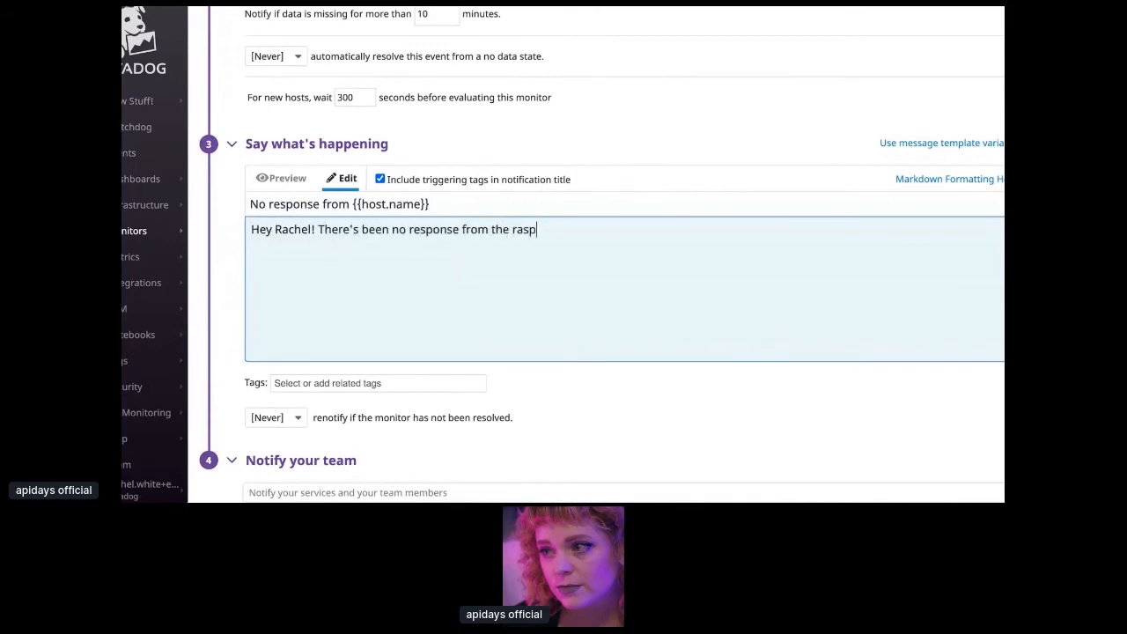
text(berry pi.)
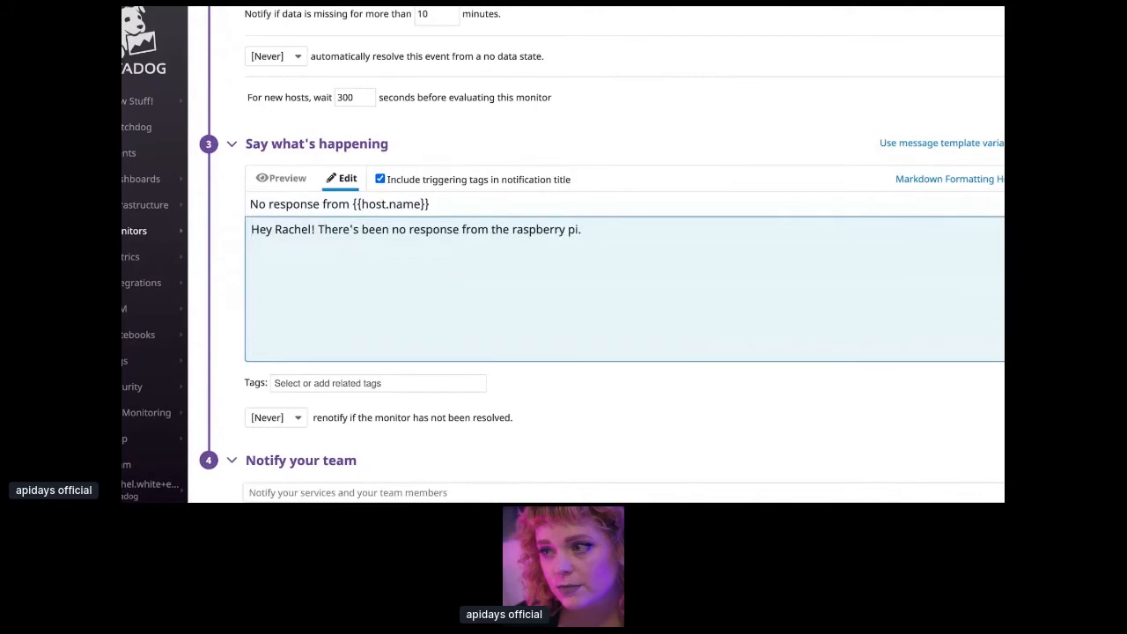
text(Better makes u)
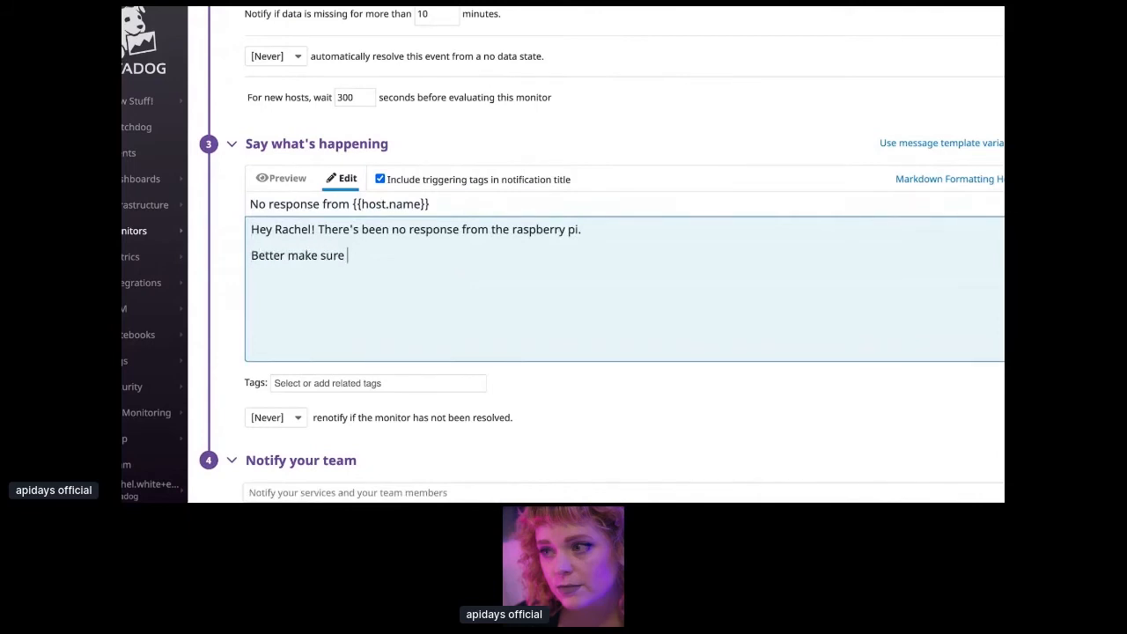
text(everything is ok.)
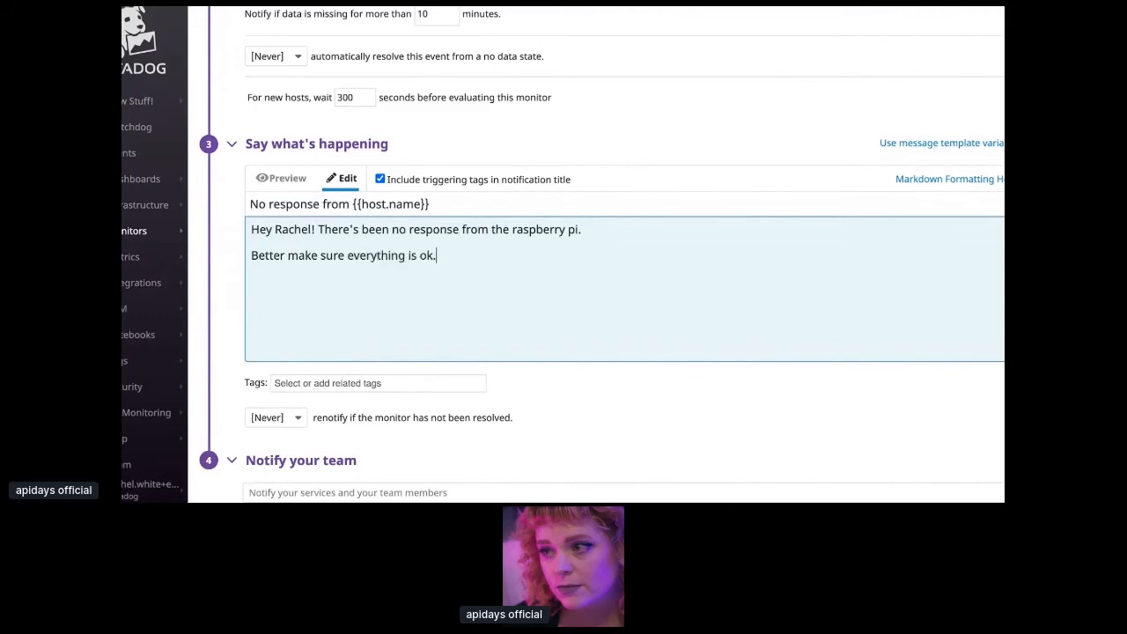
click(287, 178)
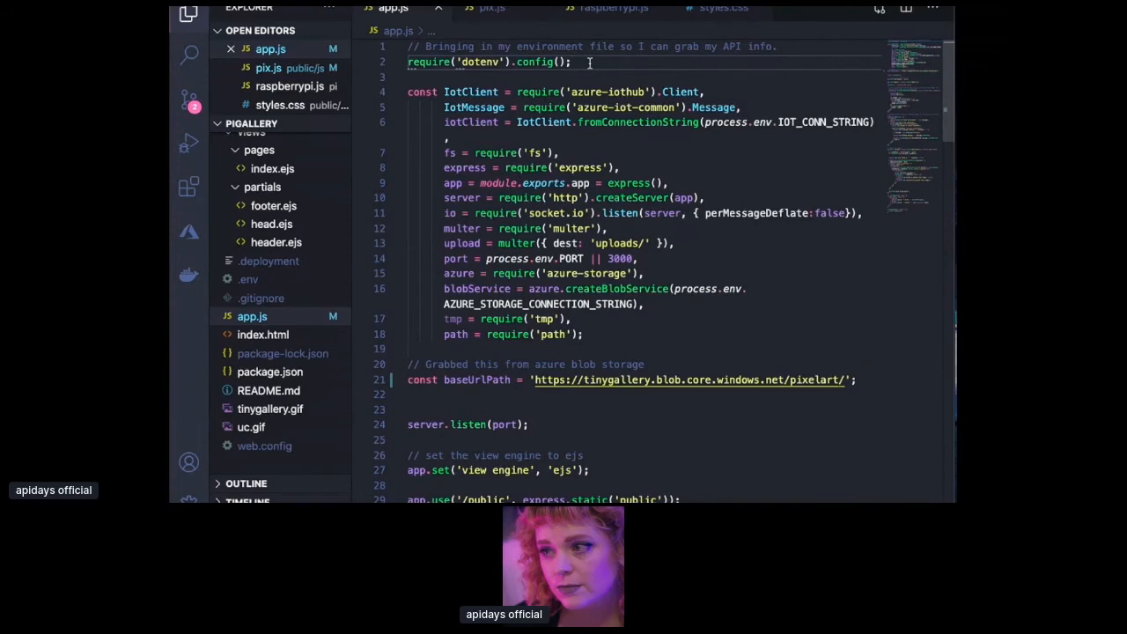
mouse_move(628, 91)
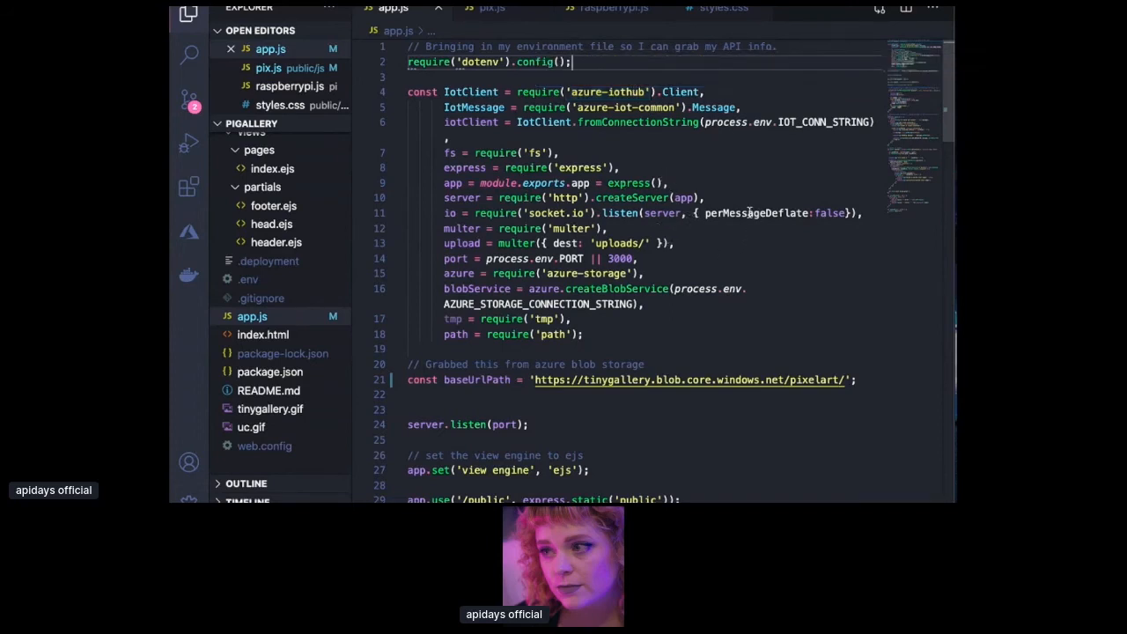
mouse_move(756, 213)
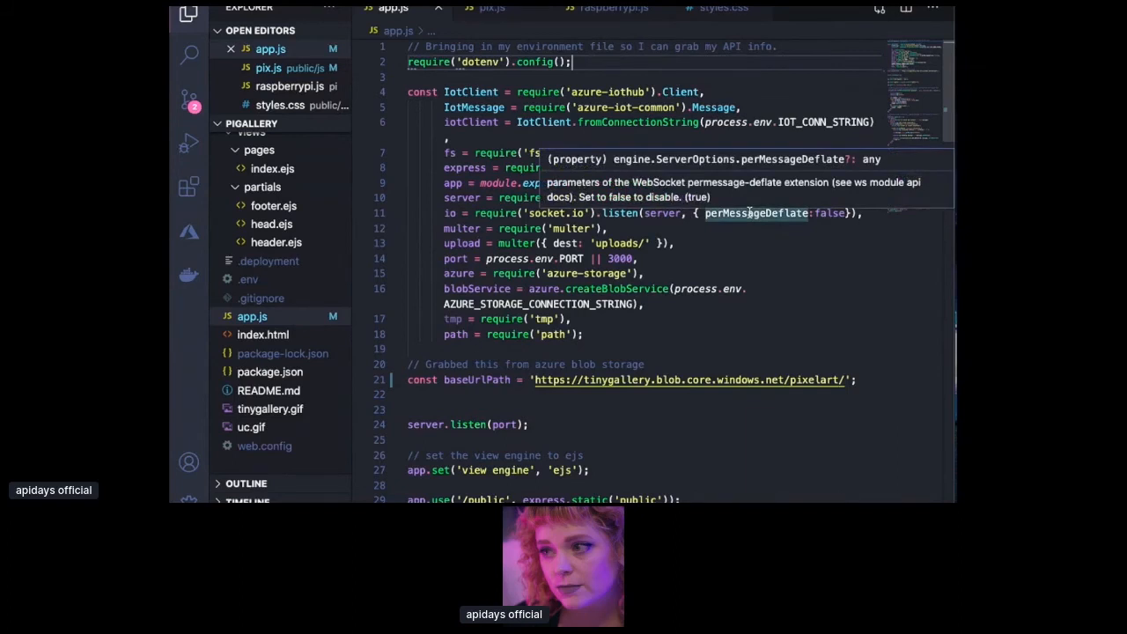
mouse_move(627, 121)
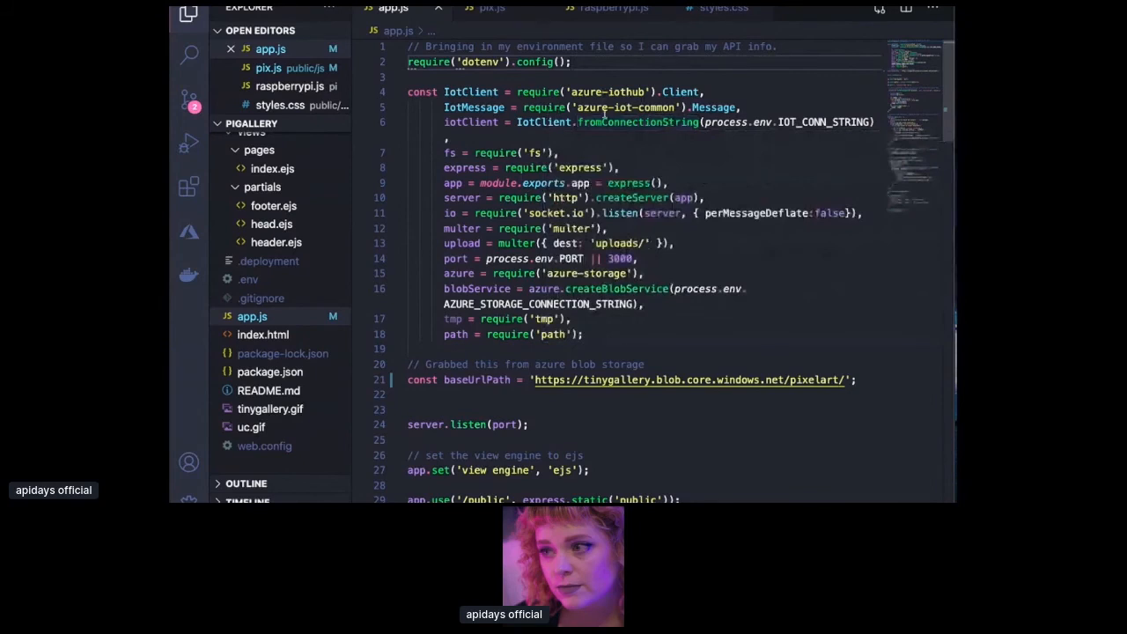
mouse_move(760, 122)
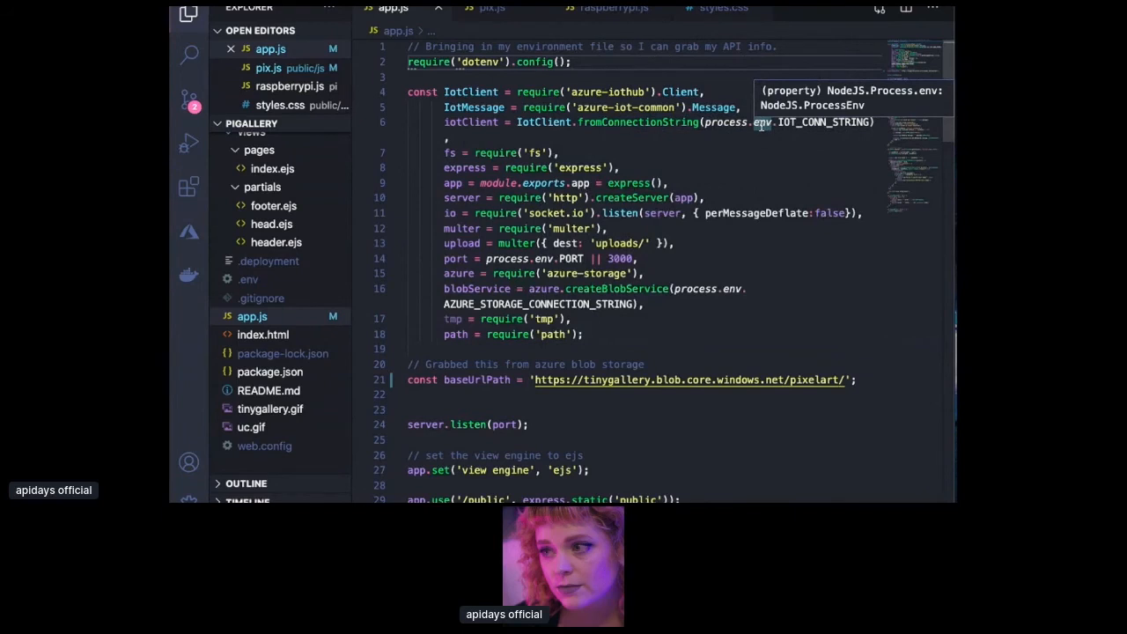
mouse_move(612, 272)
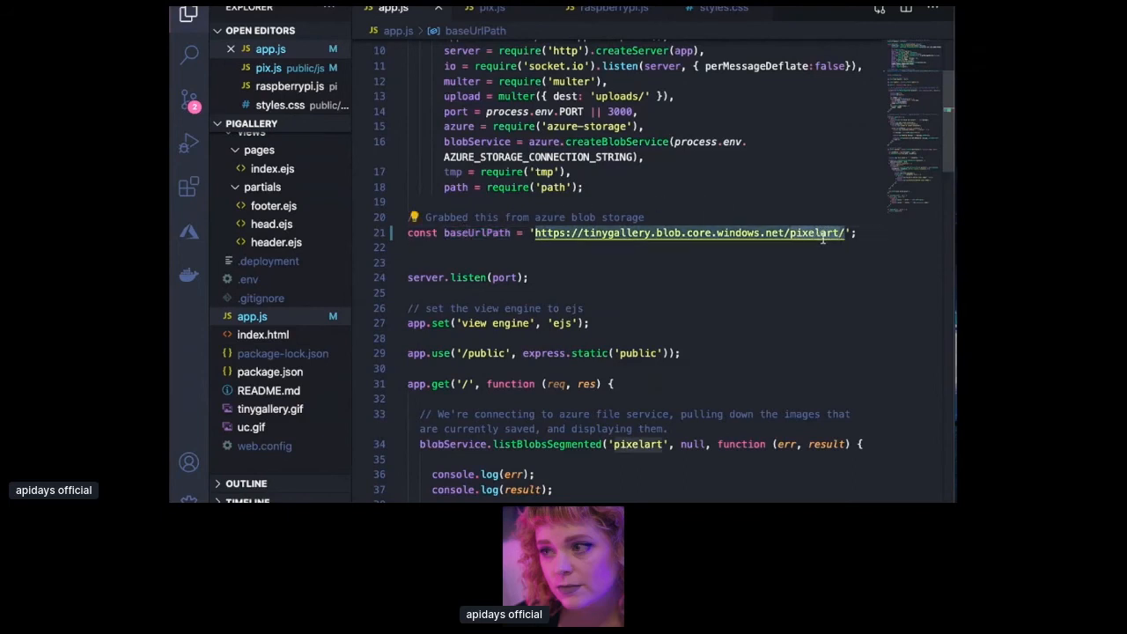
Scroll through app.js's socket and upload routes
scroll(down, 3)
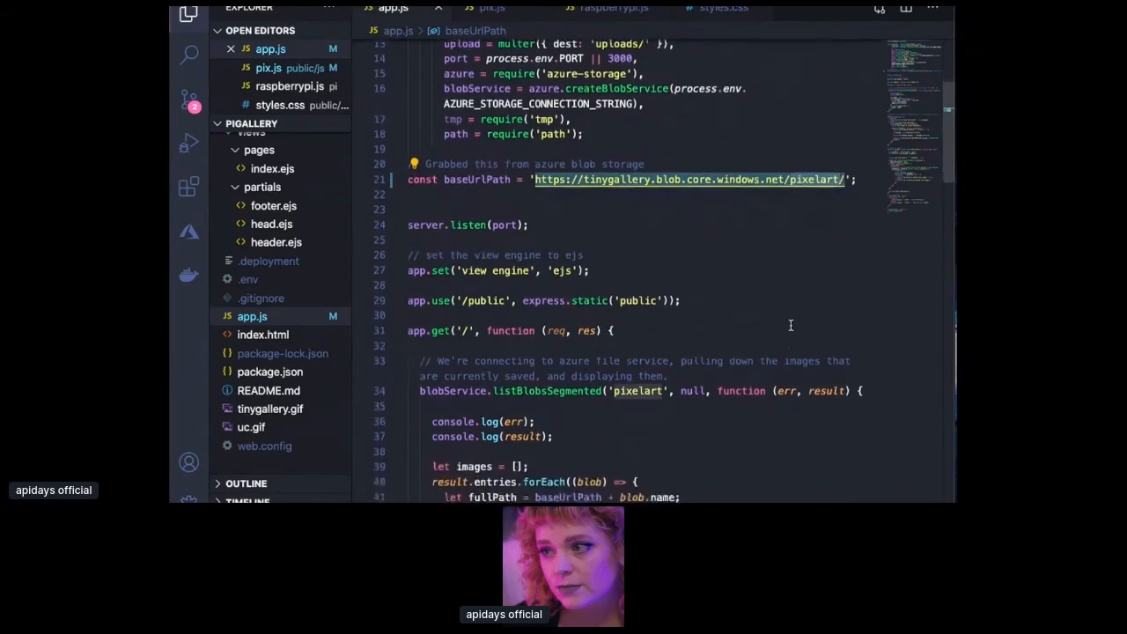
scroll(down, 3)
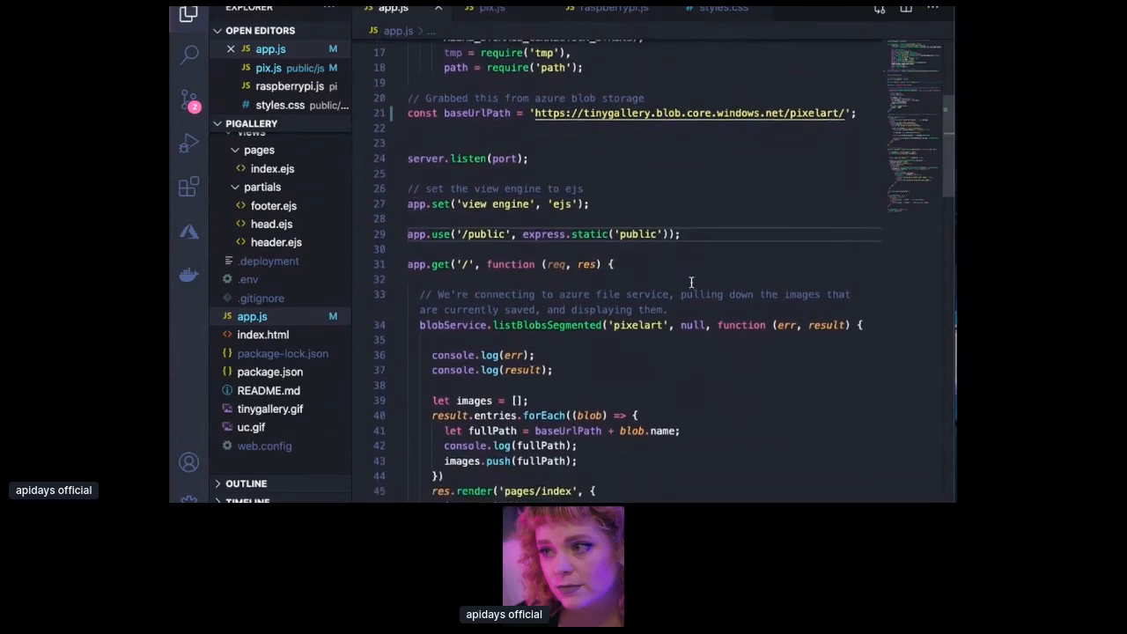
scroll(down, 3)
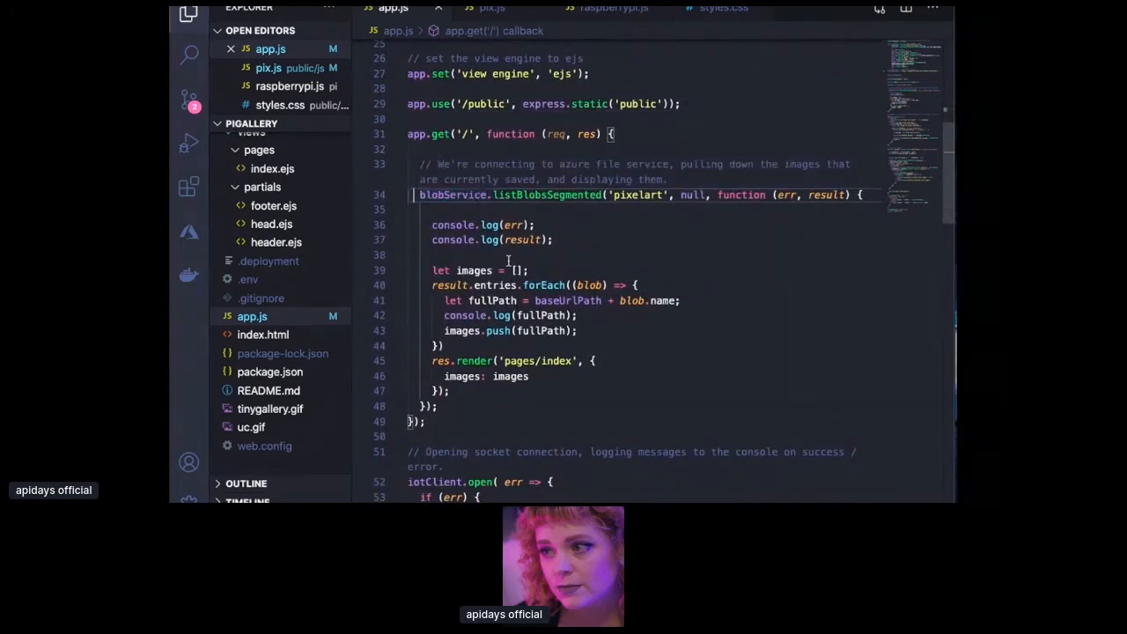
scroll(down, 3)
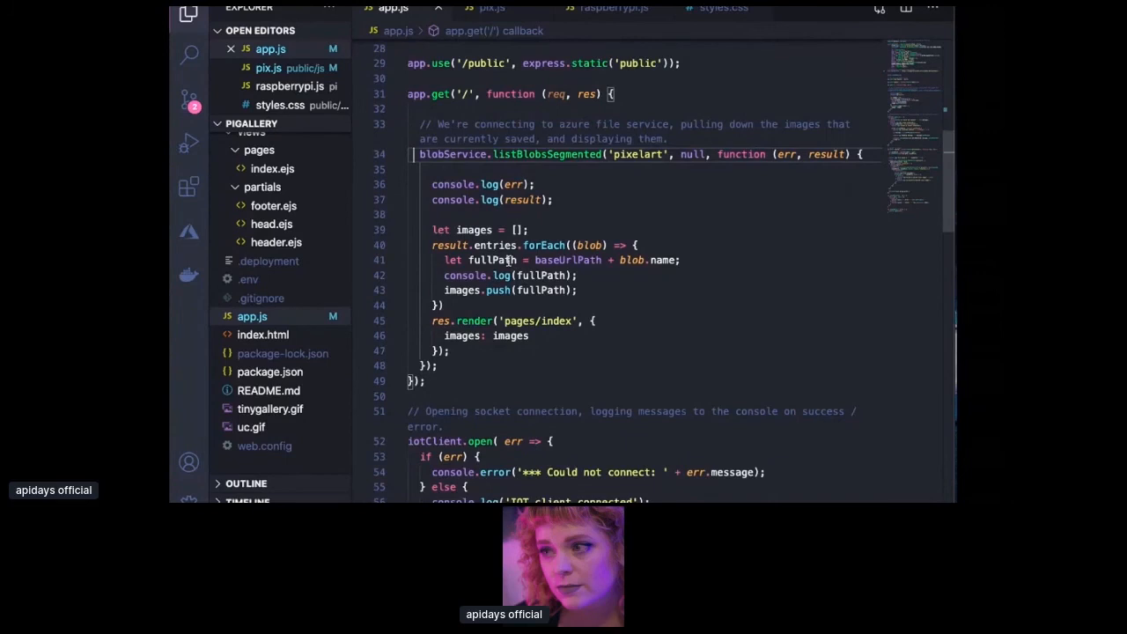
mouse_move(525, 199)
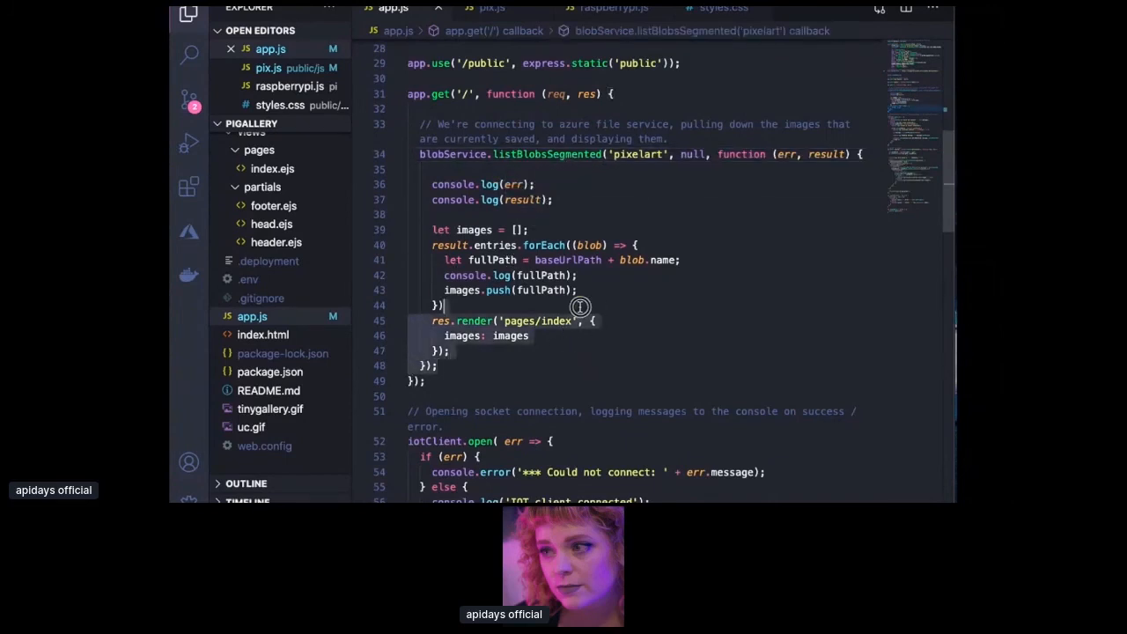
scroll(down, 3)
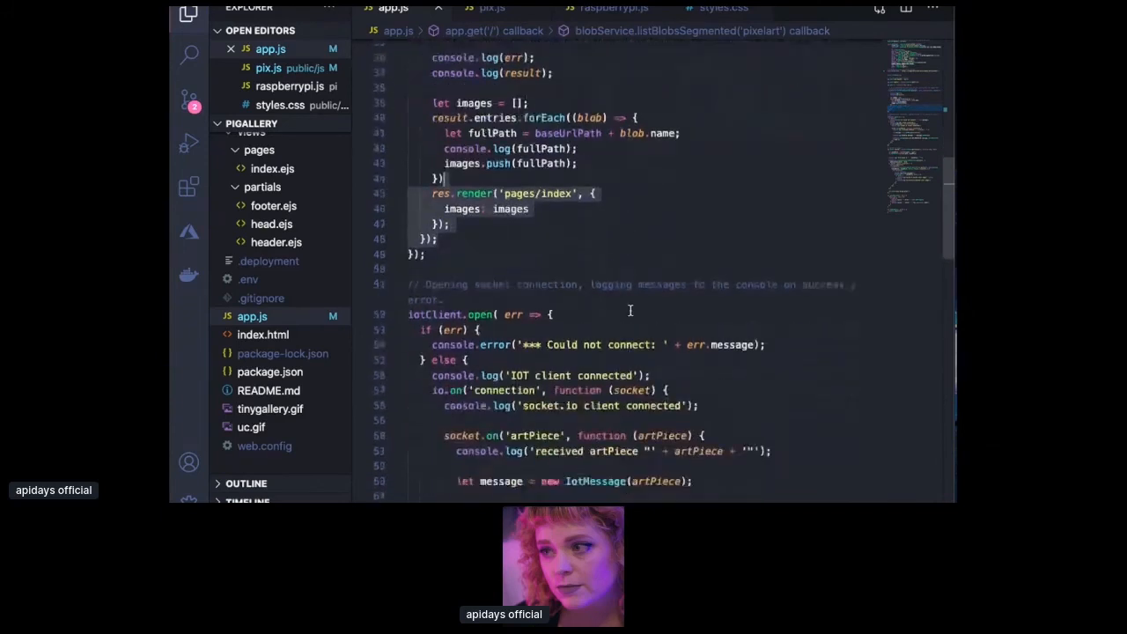
scroll(down, 3)
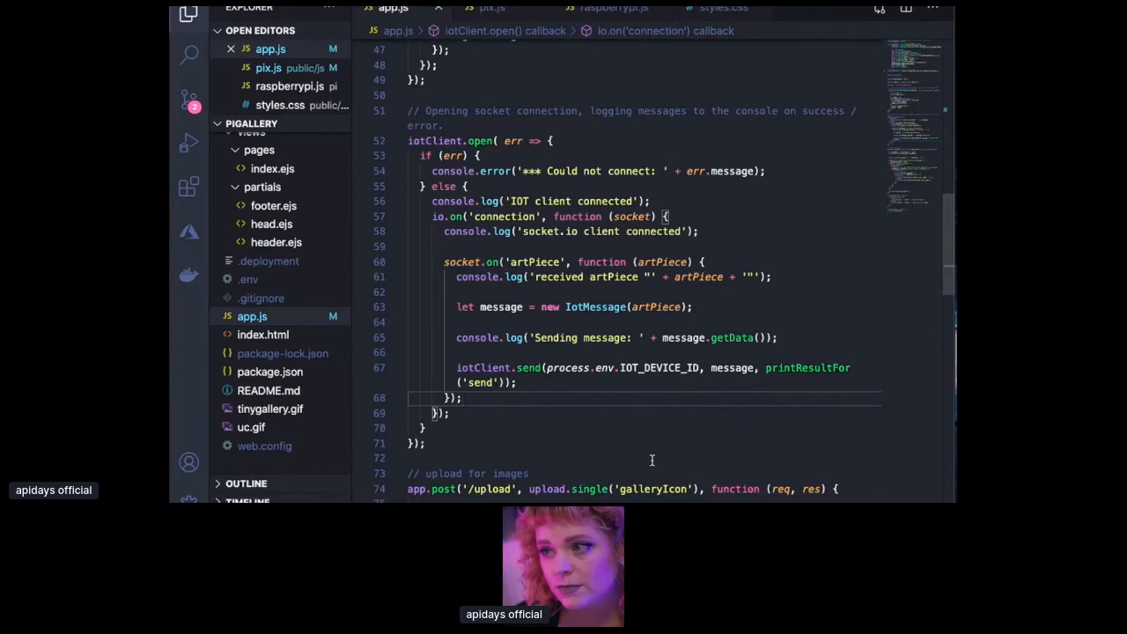
mouse_move(678, 375)
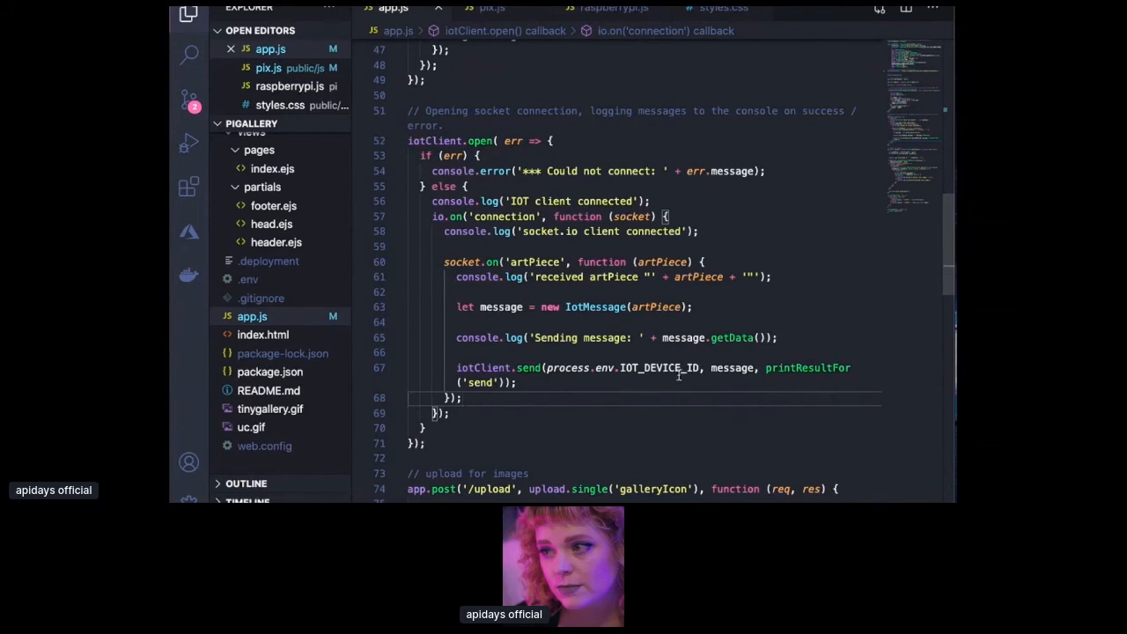
scroll(down, 3)
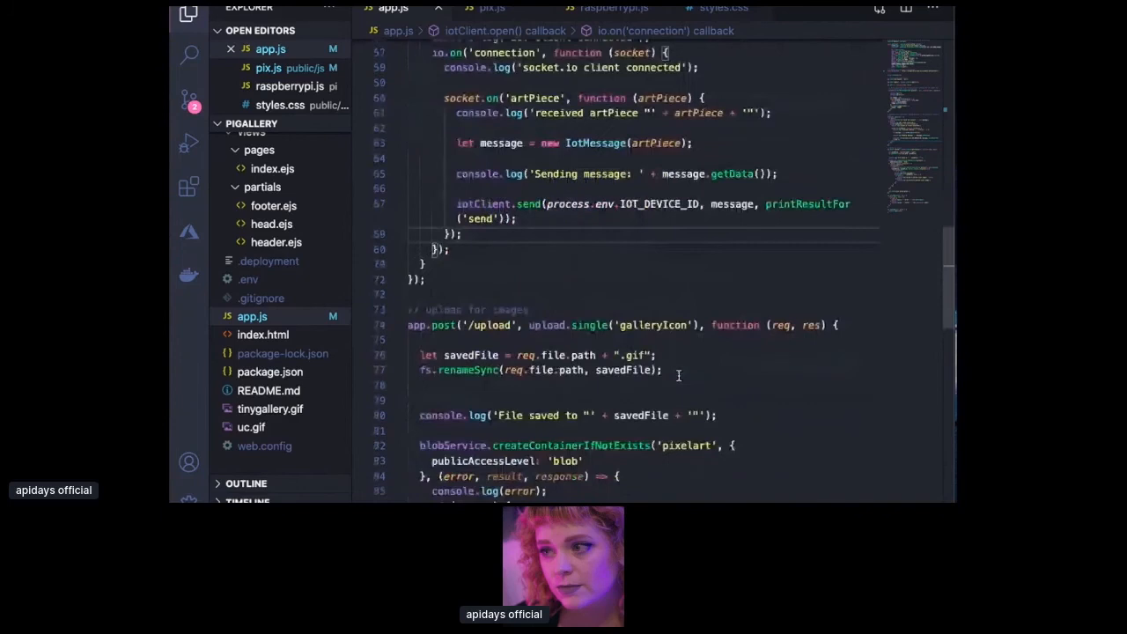
scroll(down, 3)
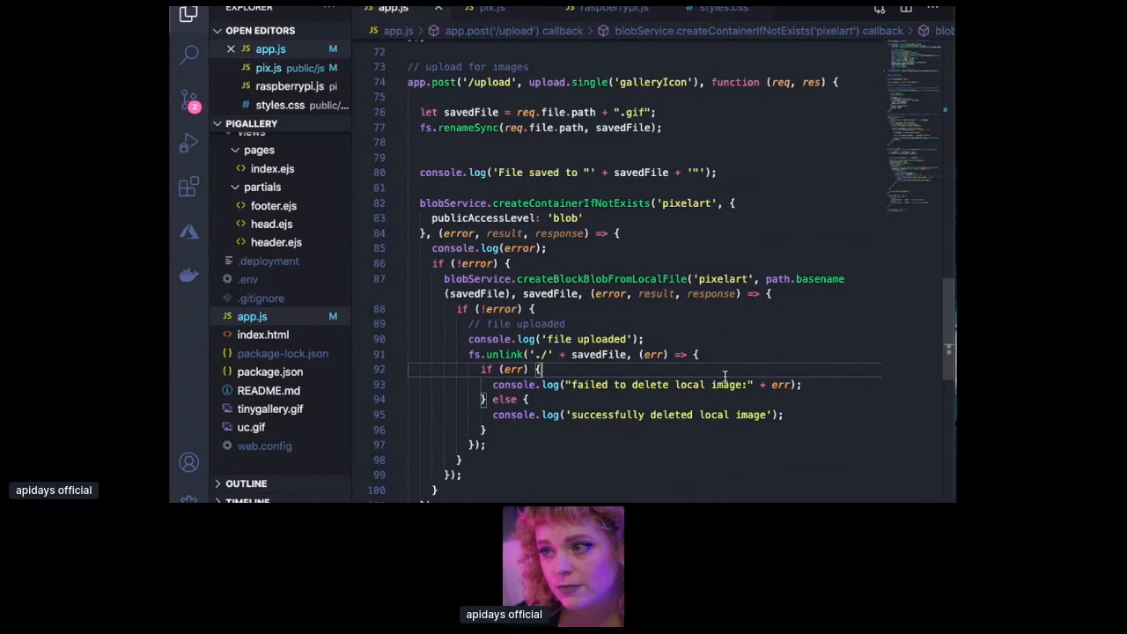
scroll(down, 3)
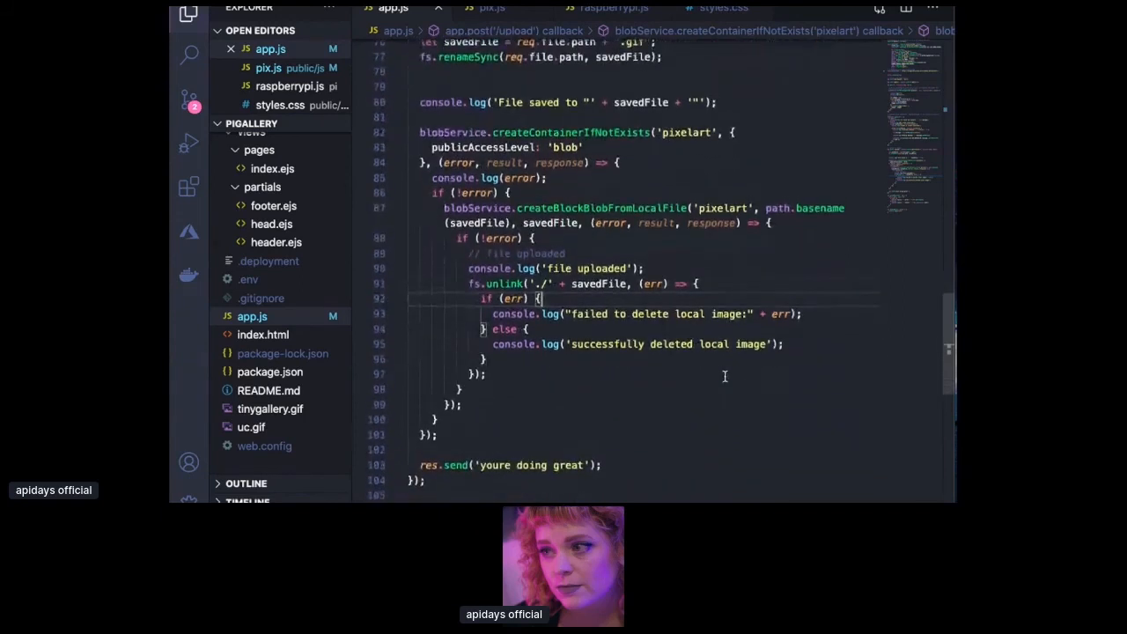
scroll(down, 3)
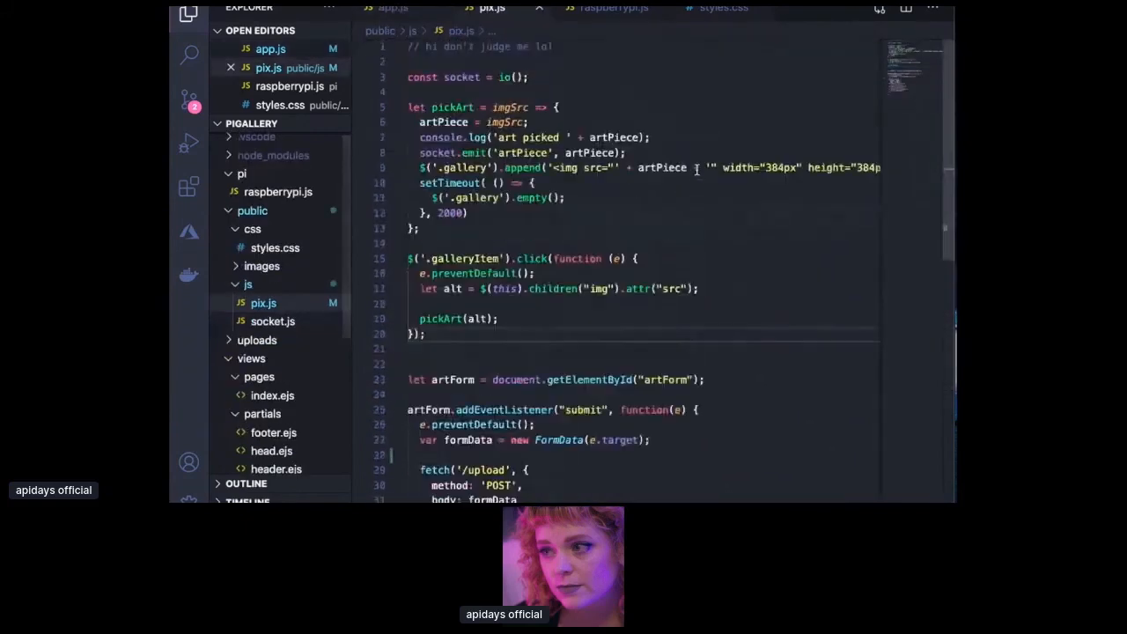
Scroll through pix.js, then open raspberrypi.js from the pi folder
click(555, 46)
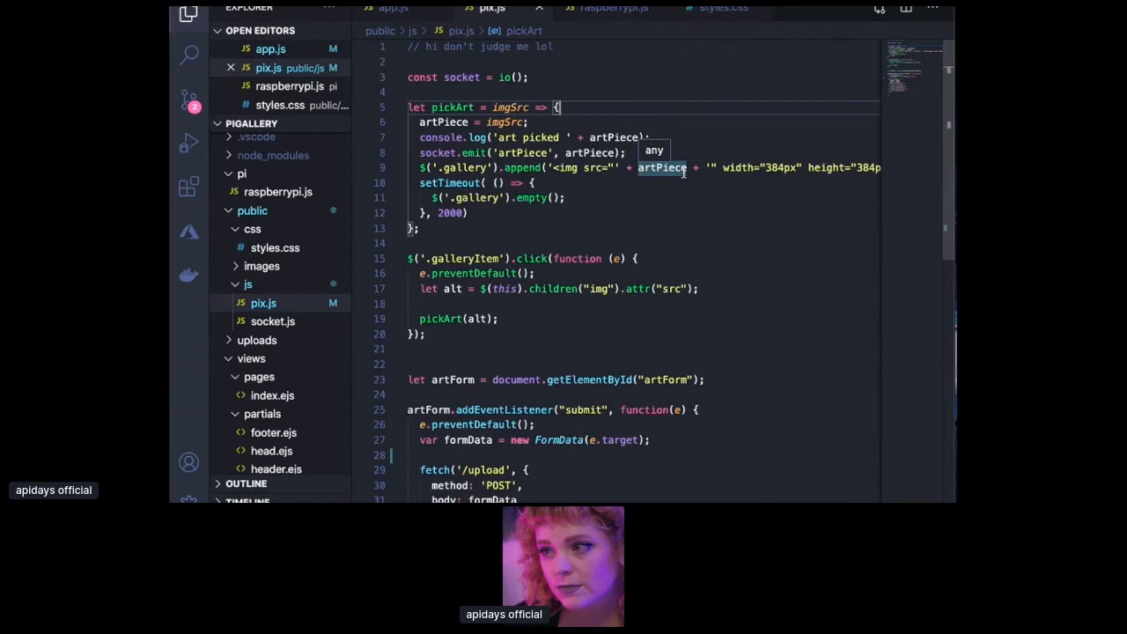
scroll(down, 3)
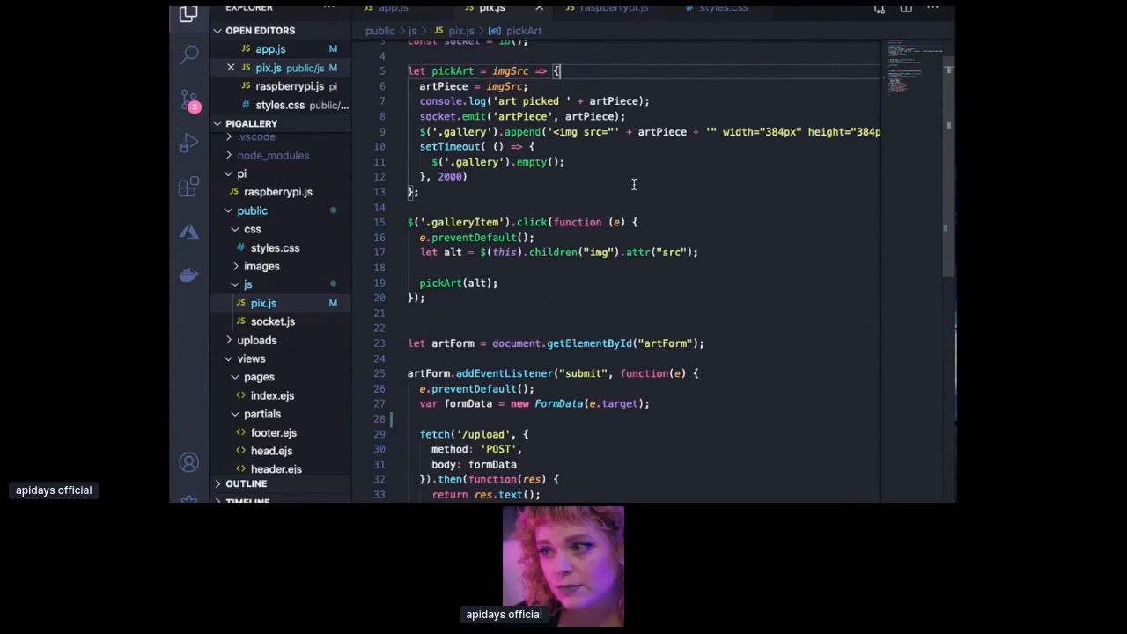
scroll(down, 3)
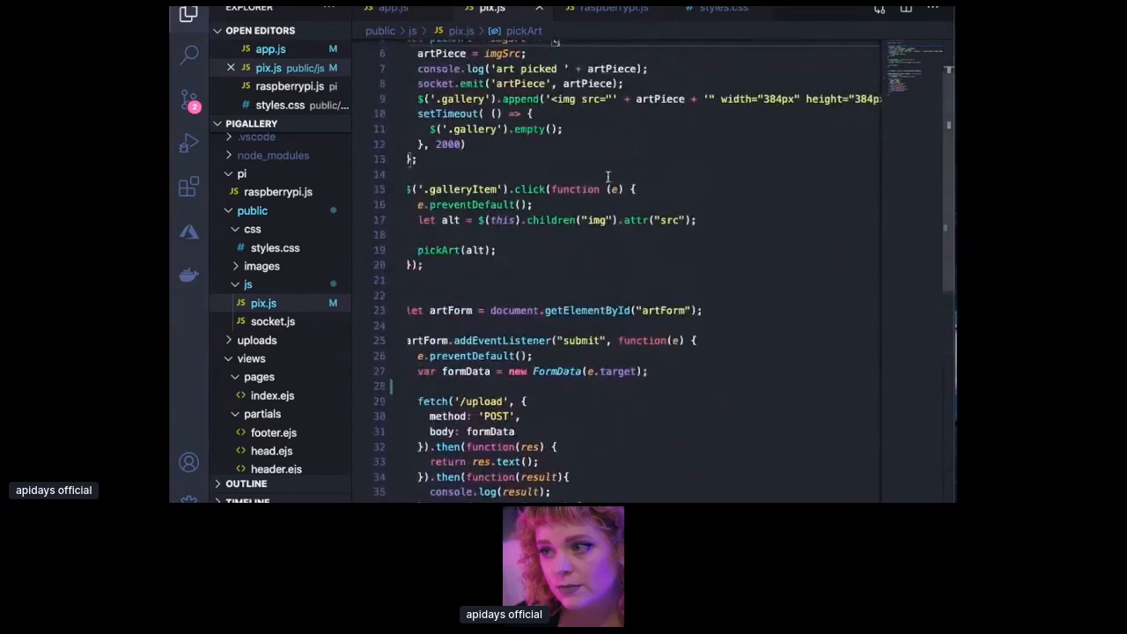
click(632, 8)
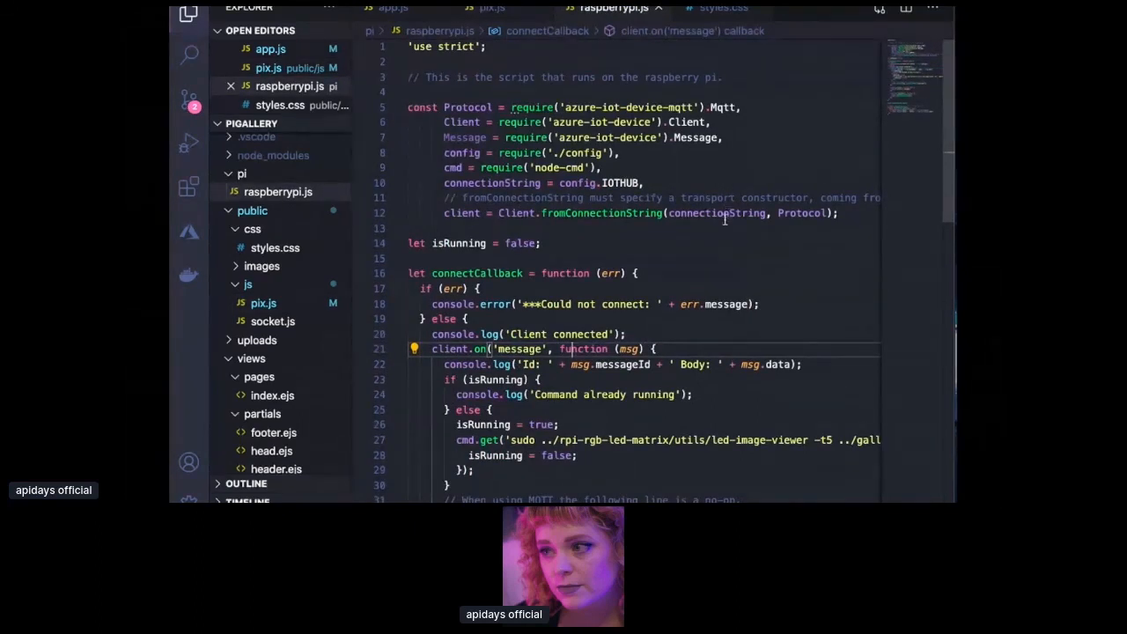
click(754, 122)
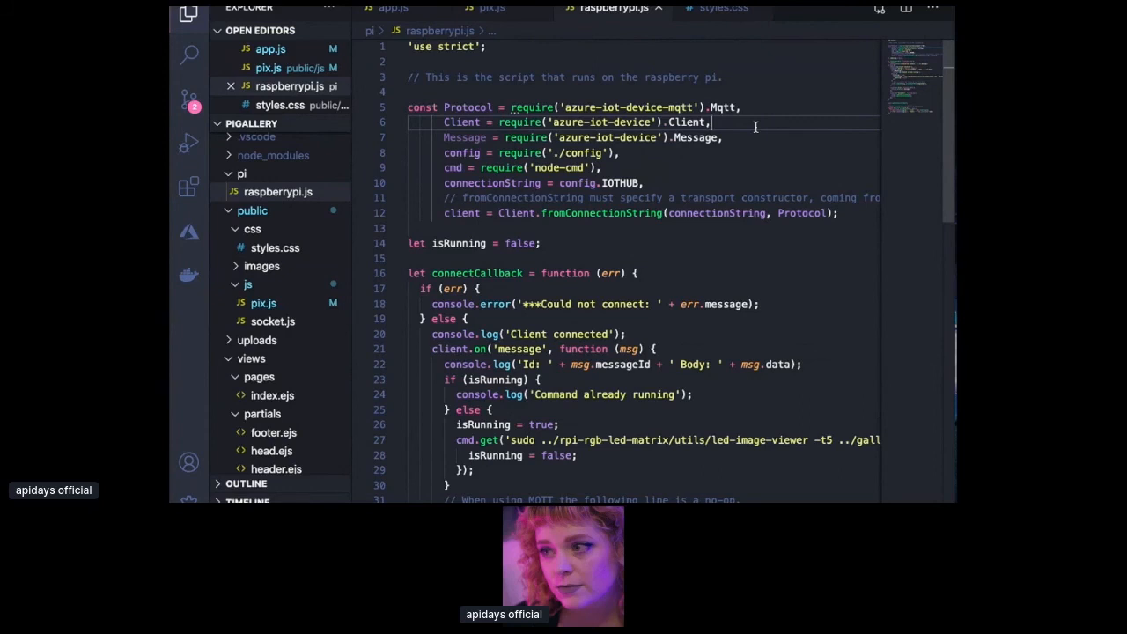
scroll(down, 3)
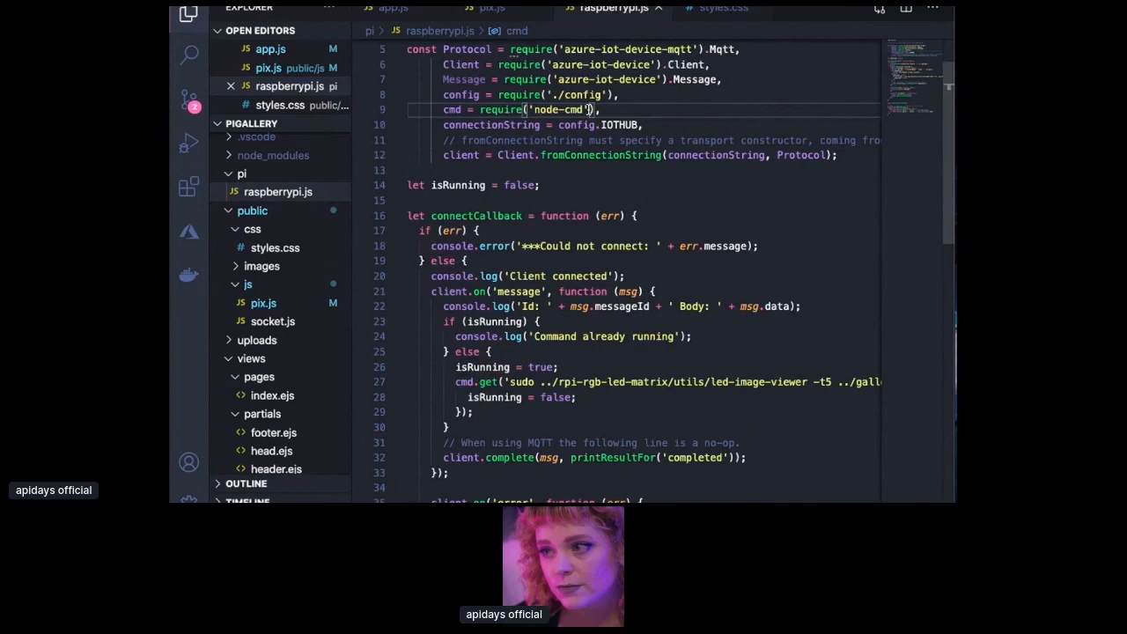
scroll(down, 3)
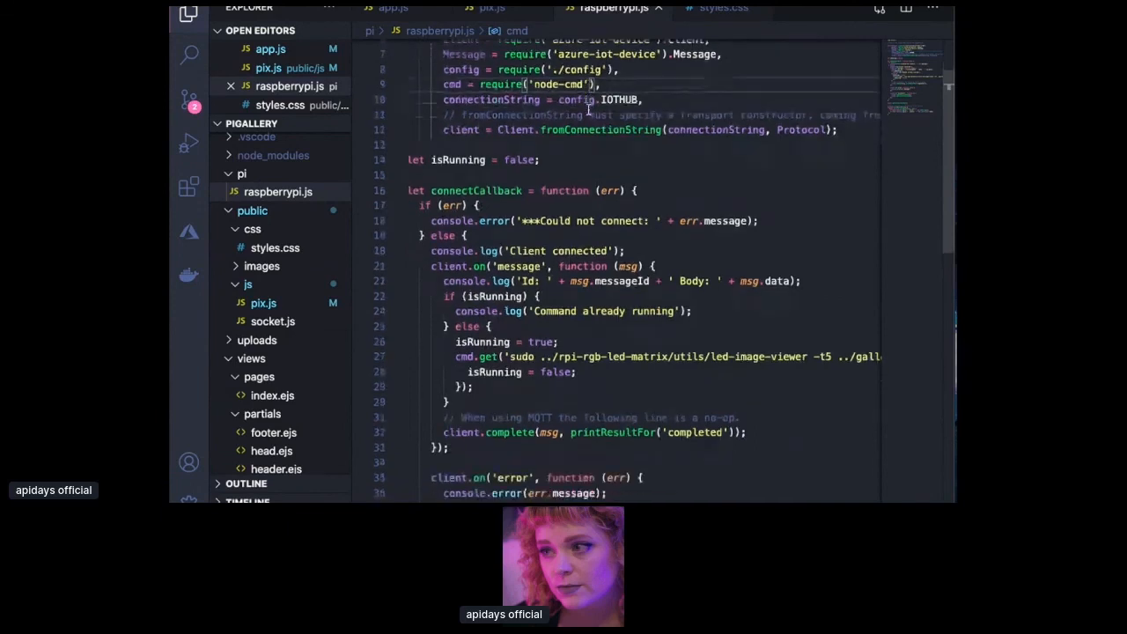
scroll(down, 3)
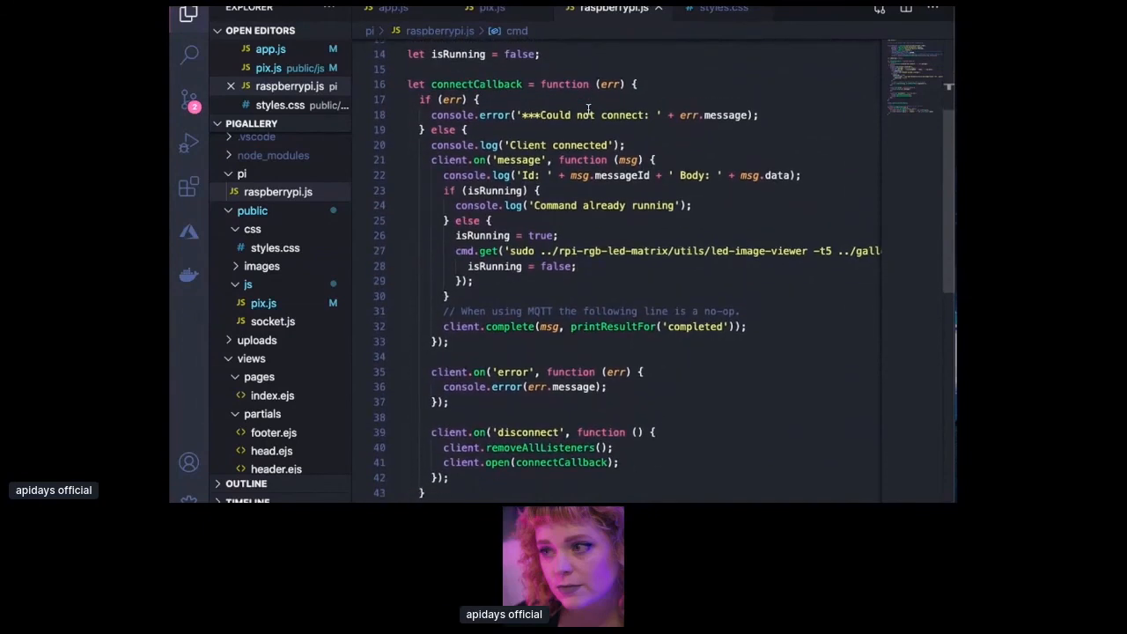
mouse_move(651, 180)
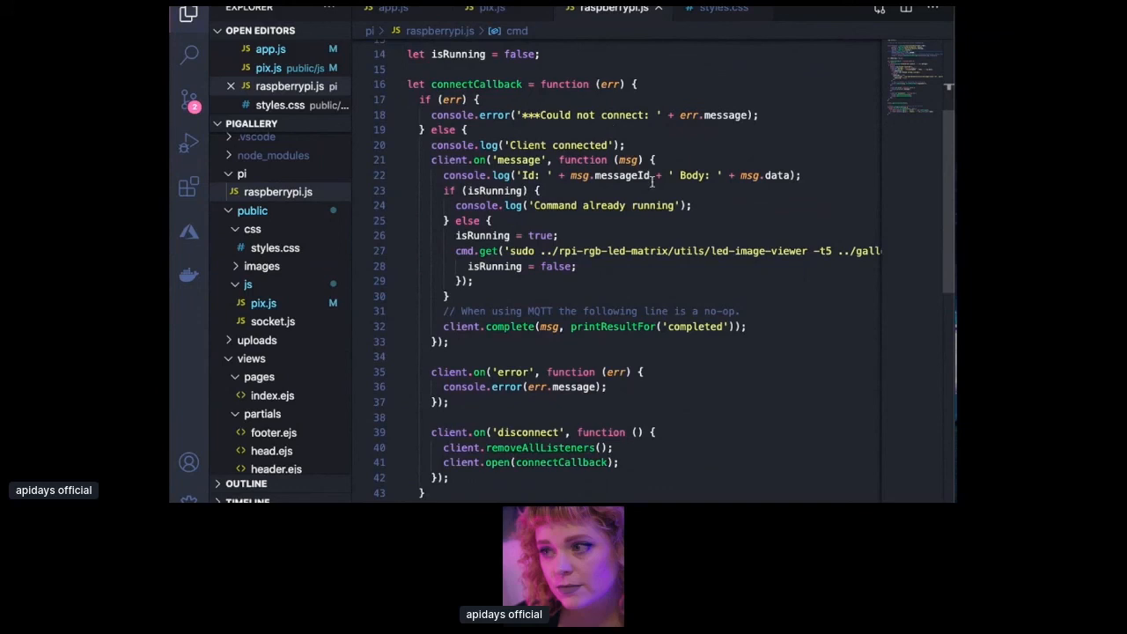
click(747, 256)
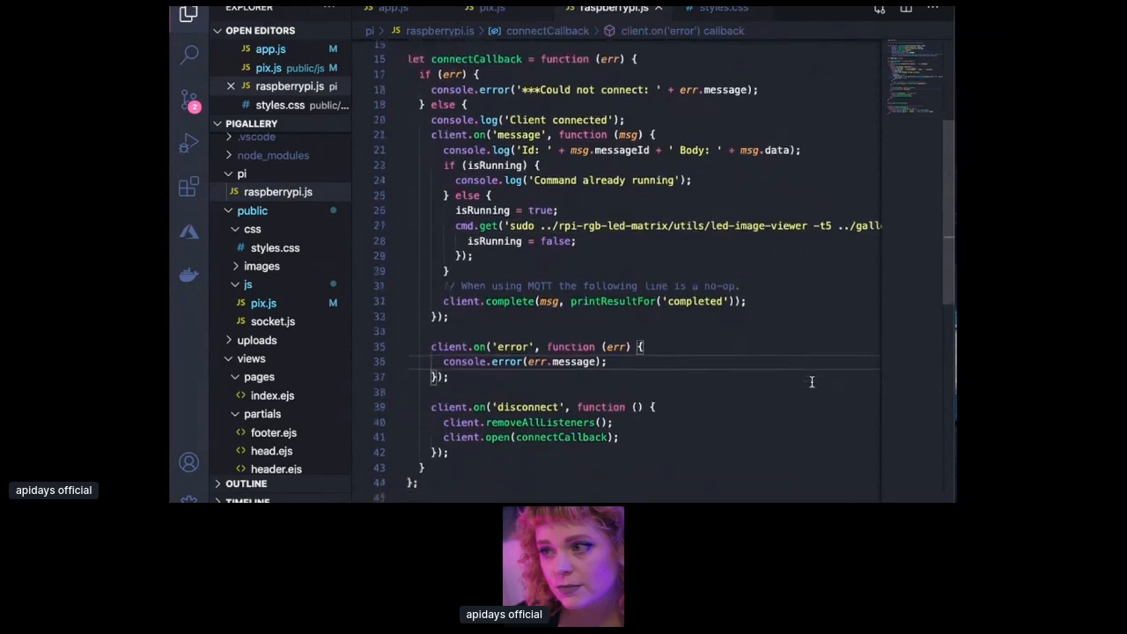
scroll(down, 3)
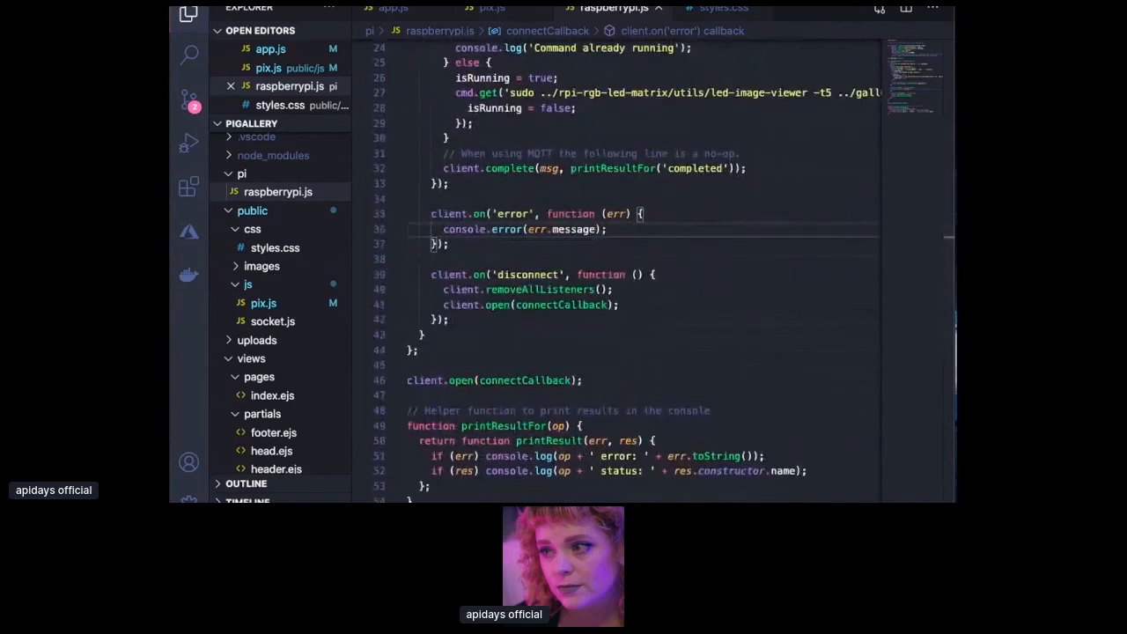